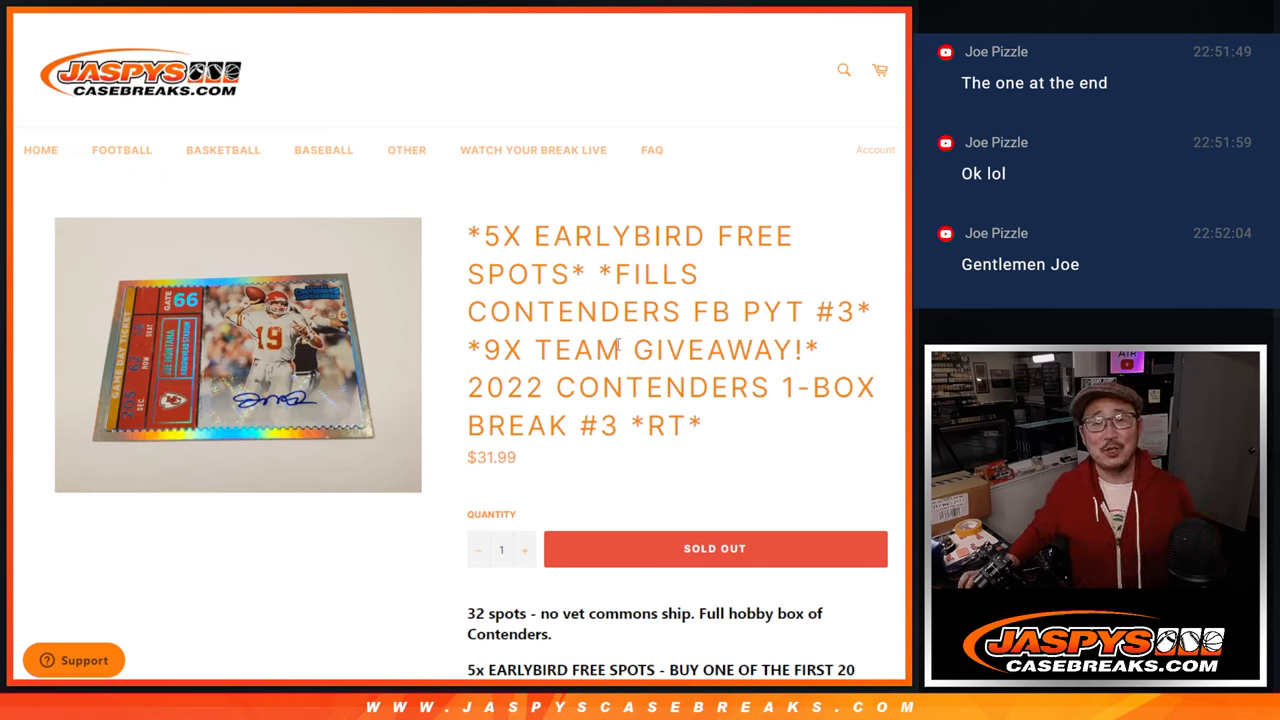
{"action": "mouse_move", "coordinate": [630, 340]}
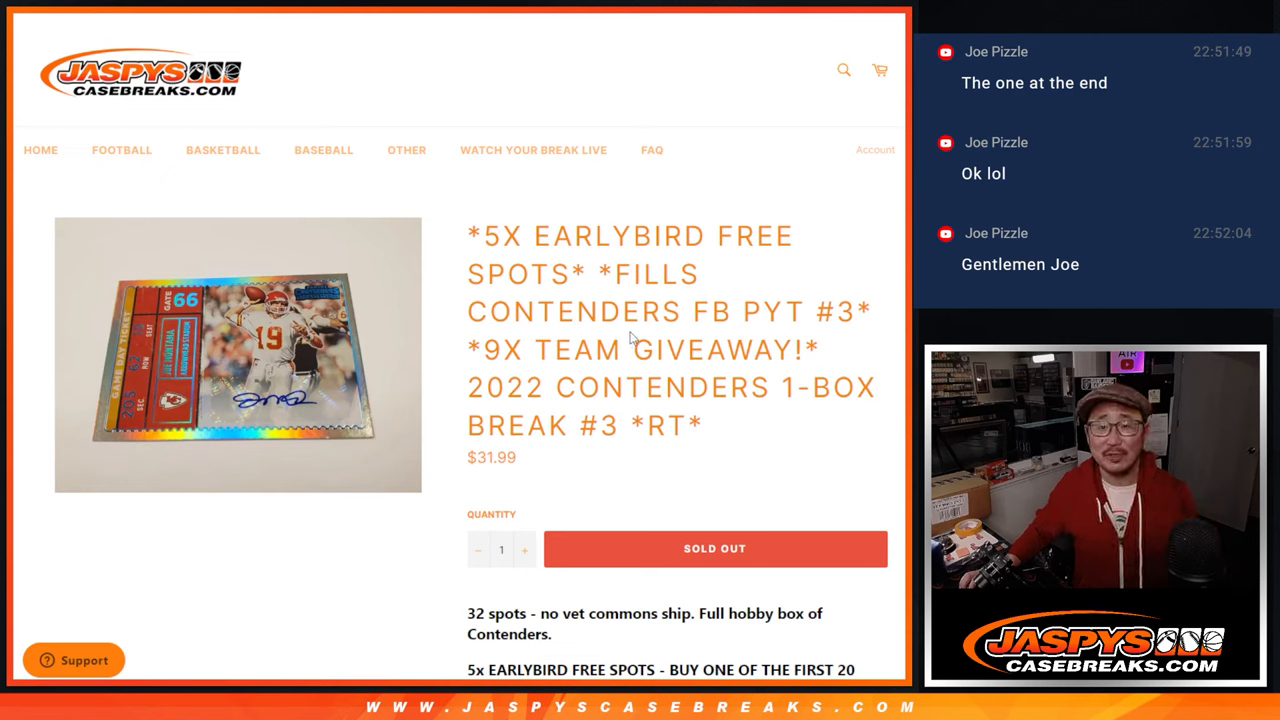
Gather the first twenty break names on Sheet2 and move to the RANDOM.ORG dice roller
{"action": "left_click_drag", "start_coordinate": [468, 388], "coordinate": [730, 440]}
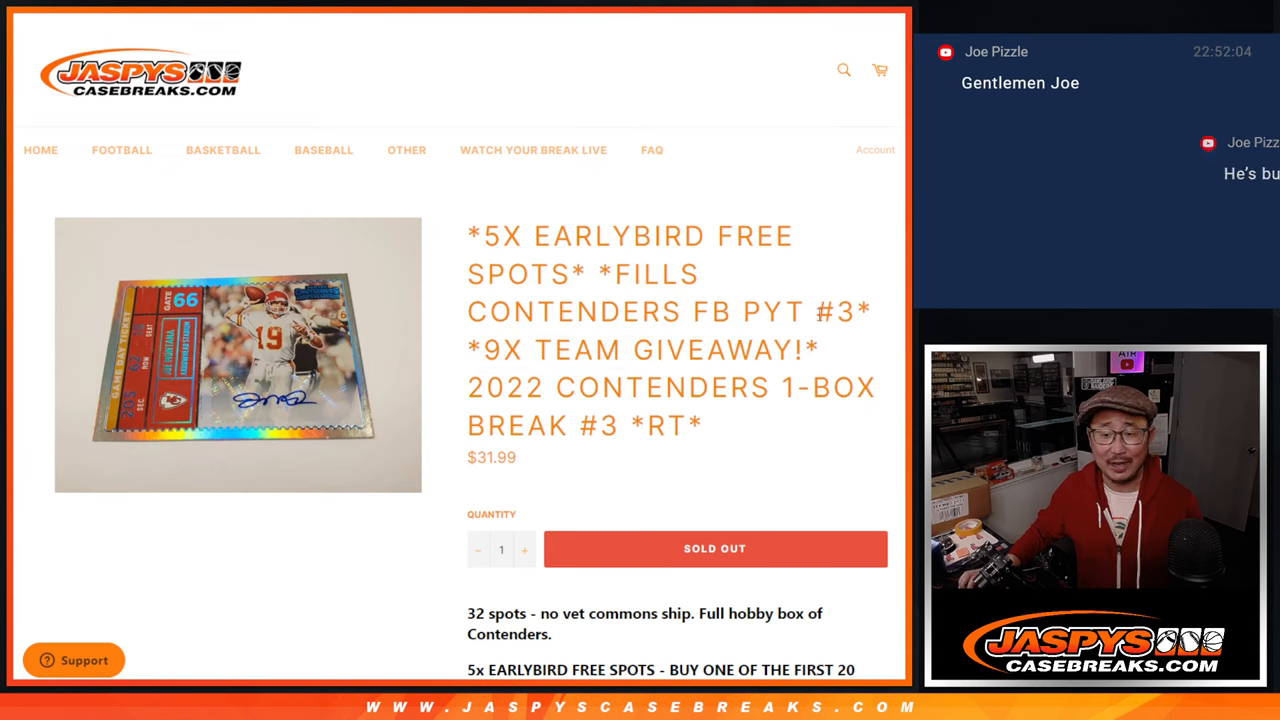
{"action": "left_click_drag", "start_coordinate": [500, 236], "coordinate": [616, 274]}
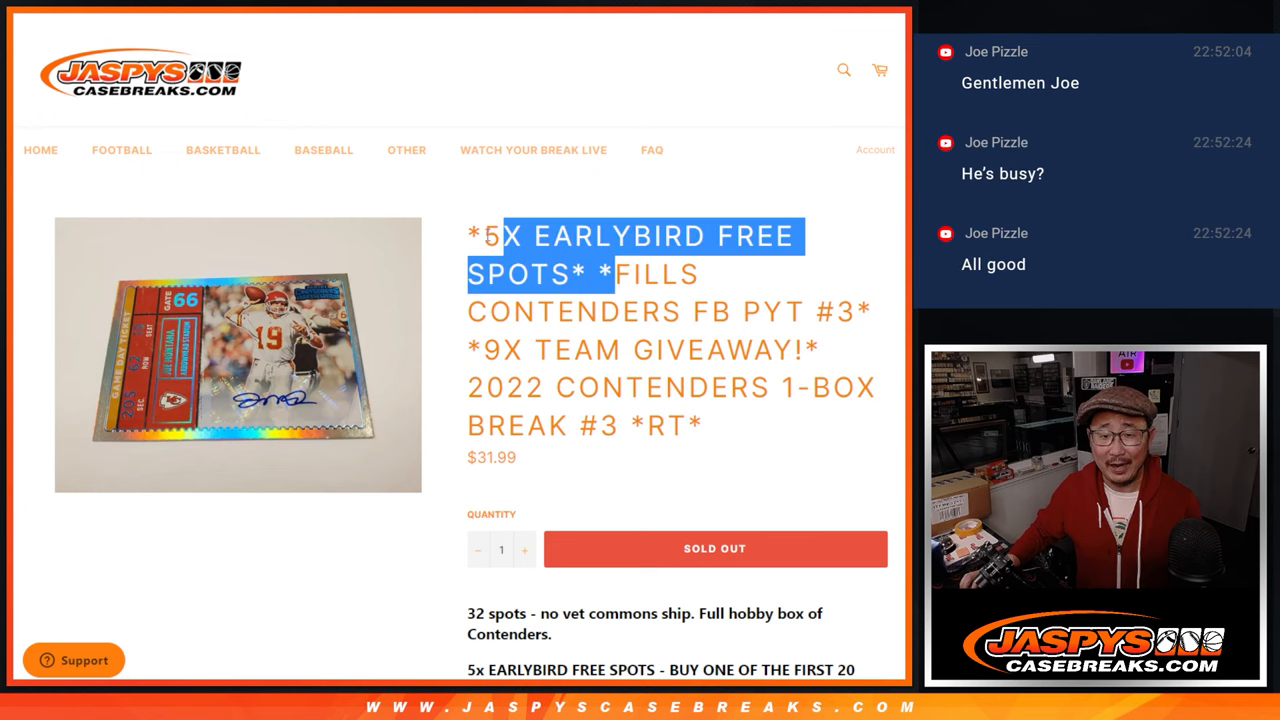
{"action": "scroll", "scroll_direction": "down", "scroll_amount": 3}
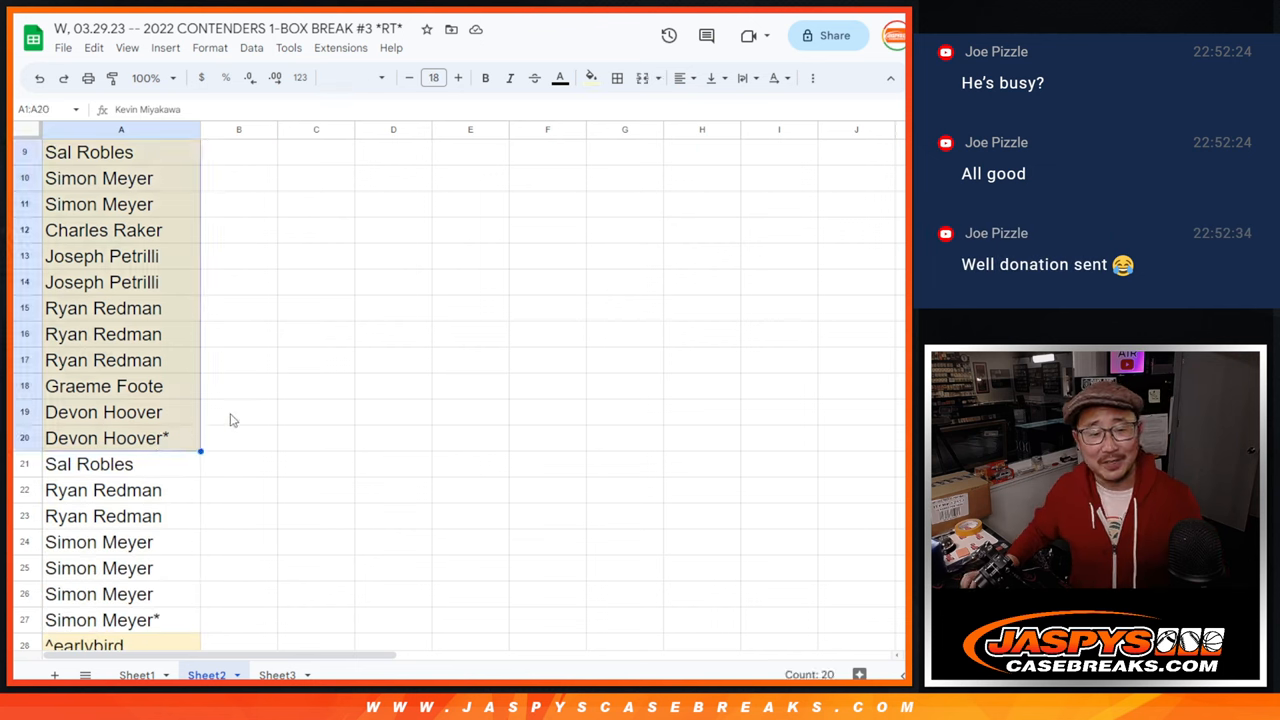
{"action": "scroll", "scroll_direction": "down", "scroll_amount": 3}
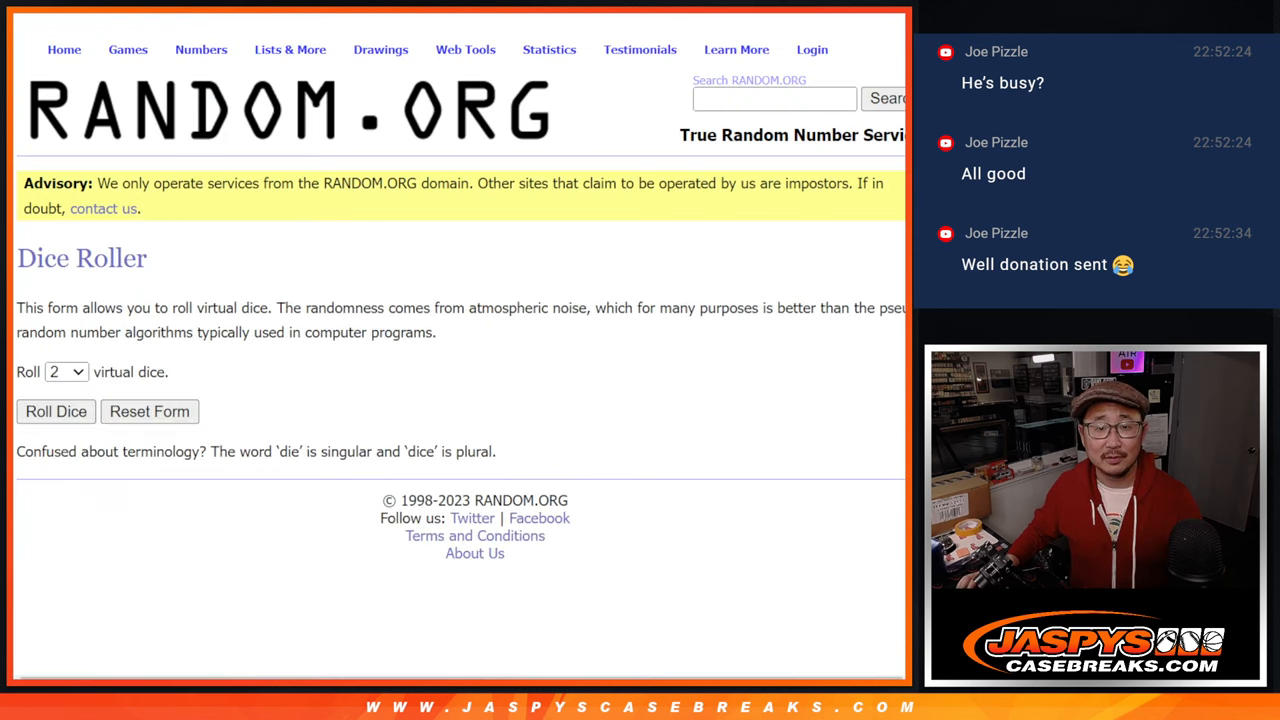
Shuffle the twenty break names in the List Randomizer
{"action": "left_click", "coordinate": [56, 412]}
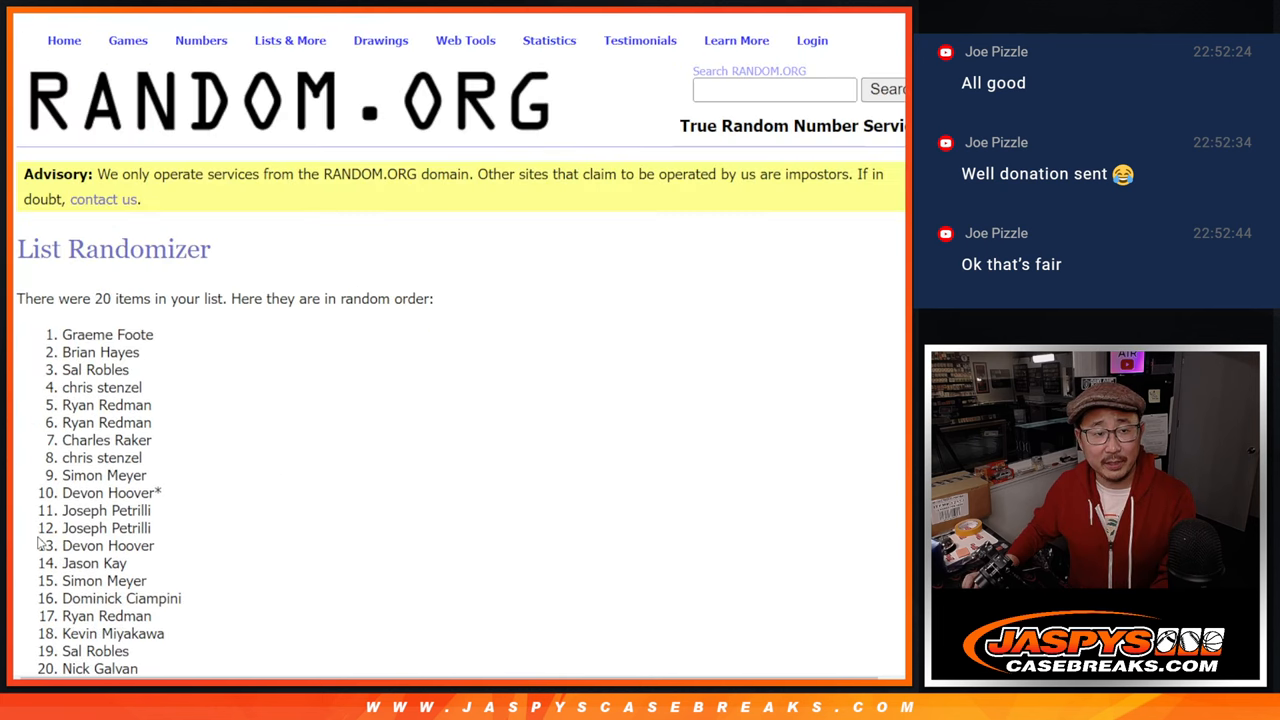
Reshuffle the twenty names with Again! until the randomization count reaches seven
{"action": "left_click", "coordinate": [46, 536]}
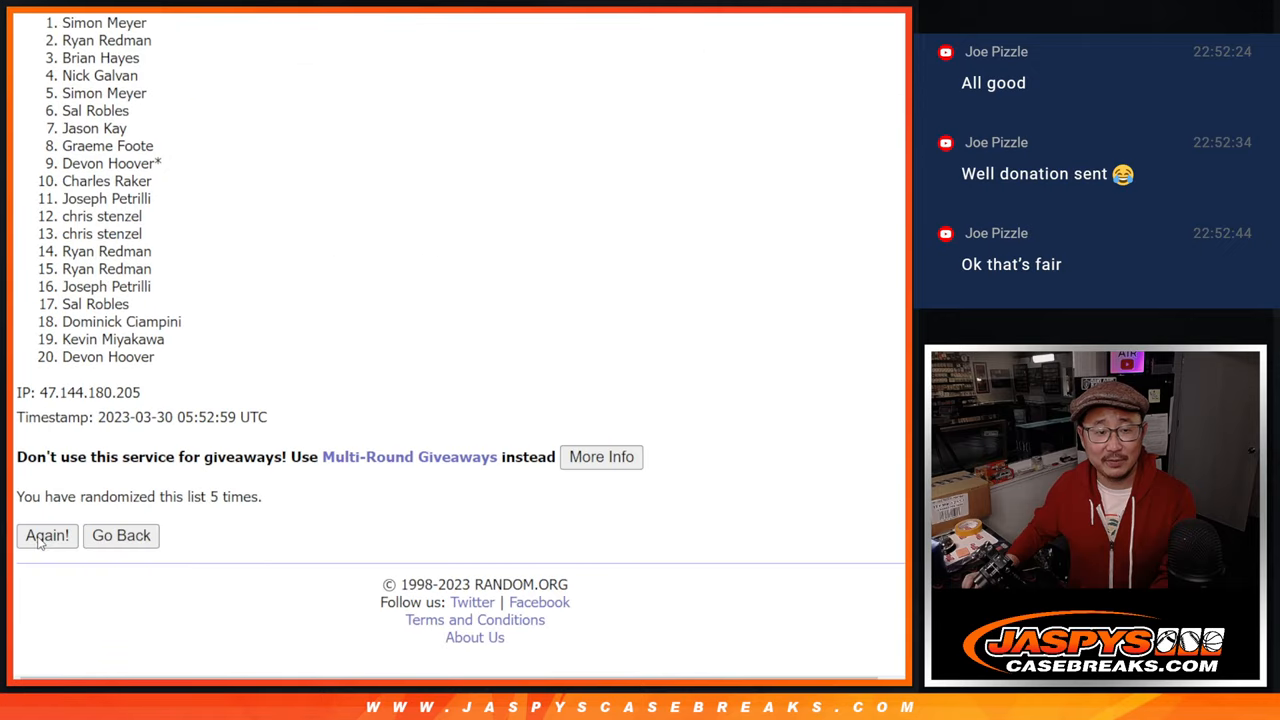
{"action": "left_click", "coordinate": [46, 536]}
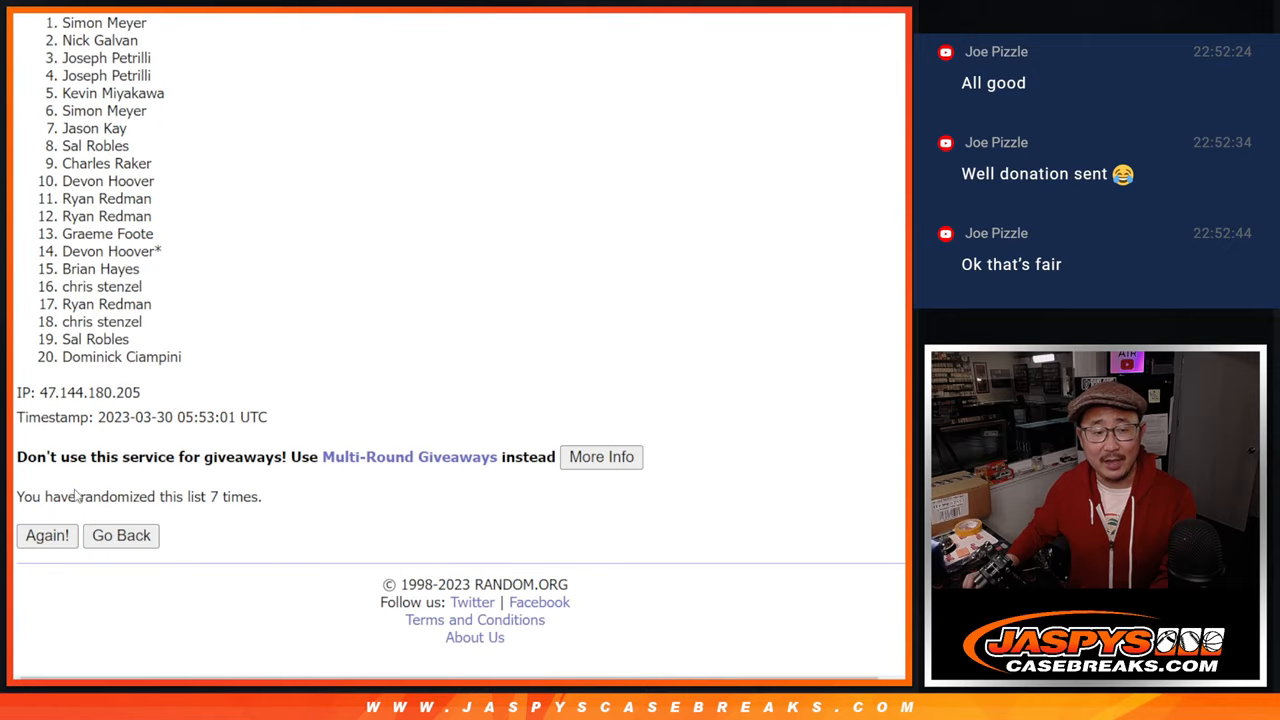
{"action": "left_click", "coordinate": [46, 536]}
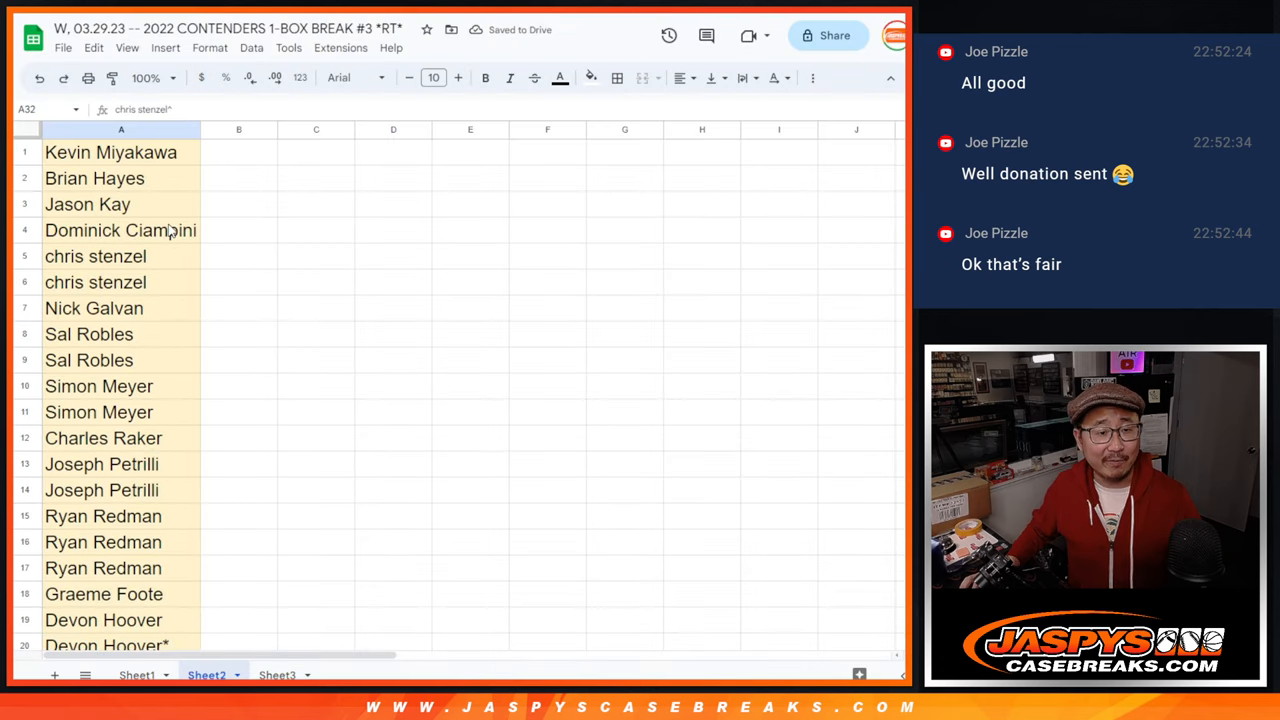
Pick up the complete column A list of break names from Sheet2 for the randomizer
{"action": "left_click", "coordinate": [136, 676]}
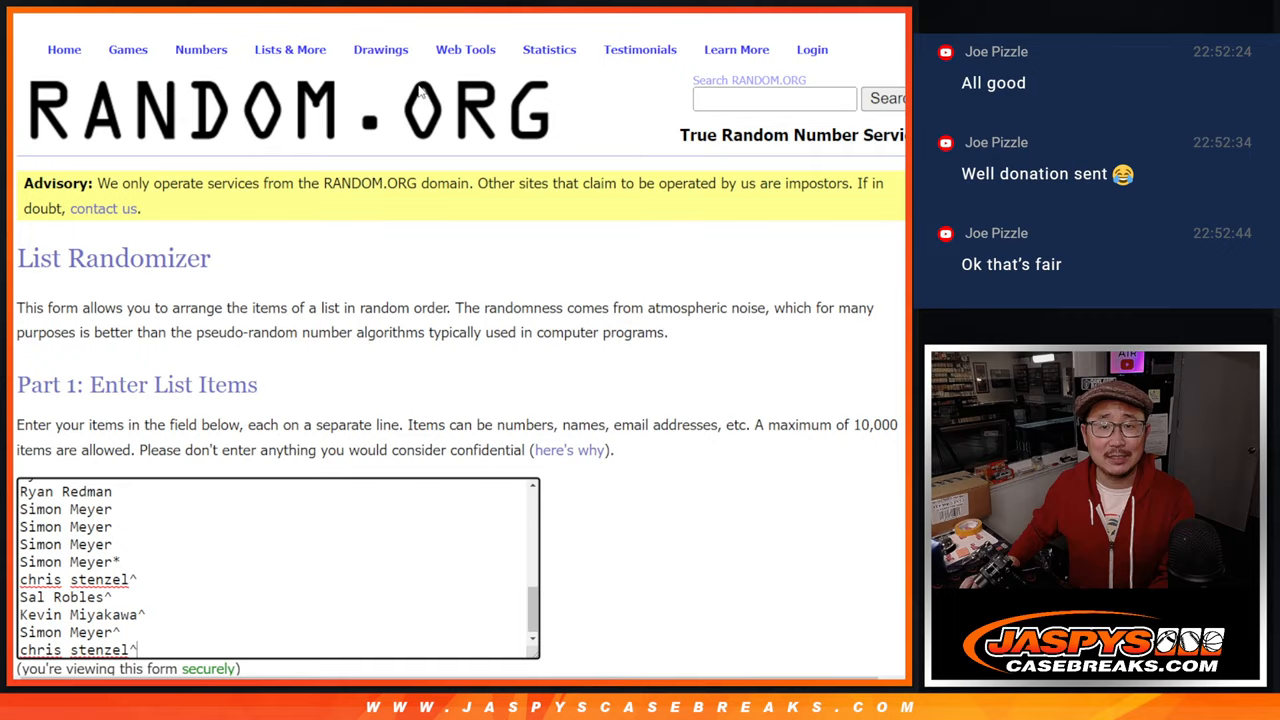
Randomize the 32 break names several times and review the final random order
{"action": "scroll", "scroll_direction": "down", "scroll_amount": 3}
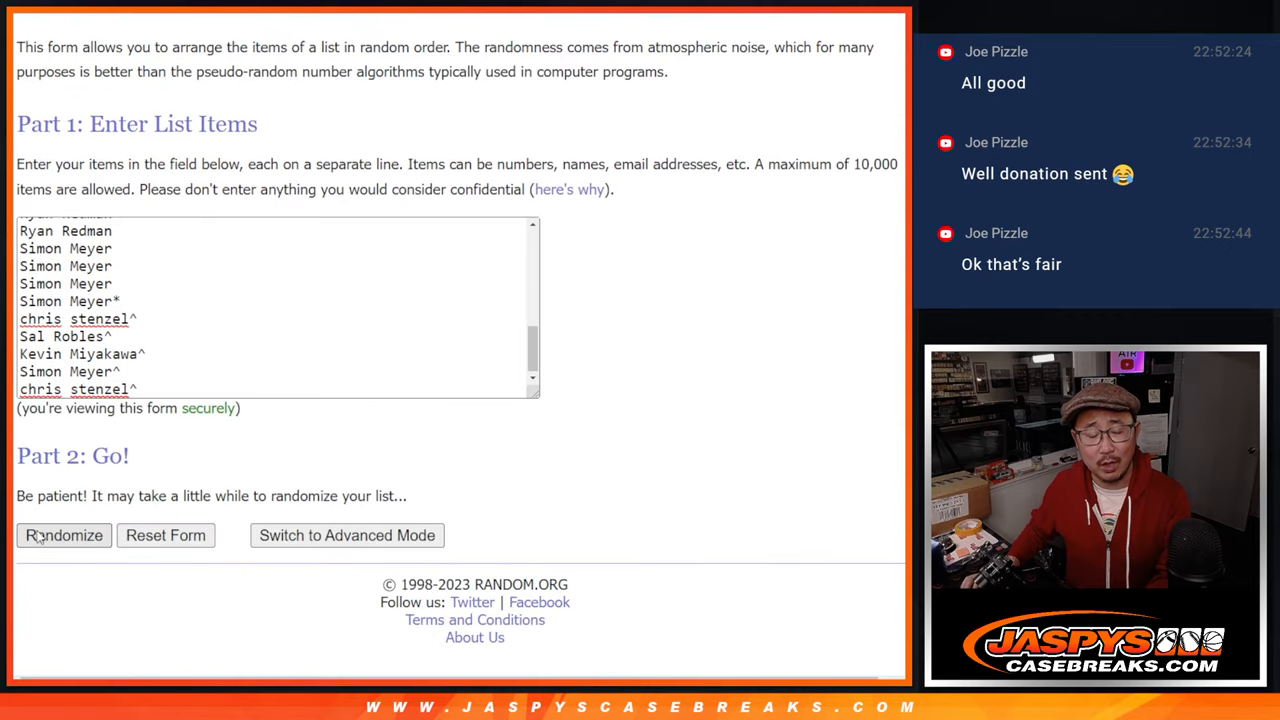
{"action": "left_click", "coordinate": [62, 536]}
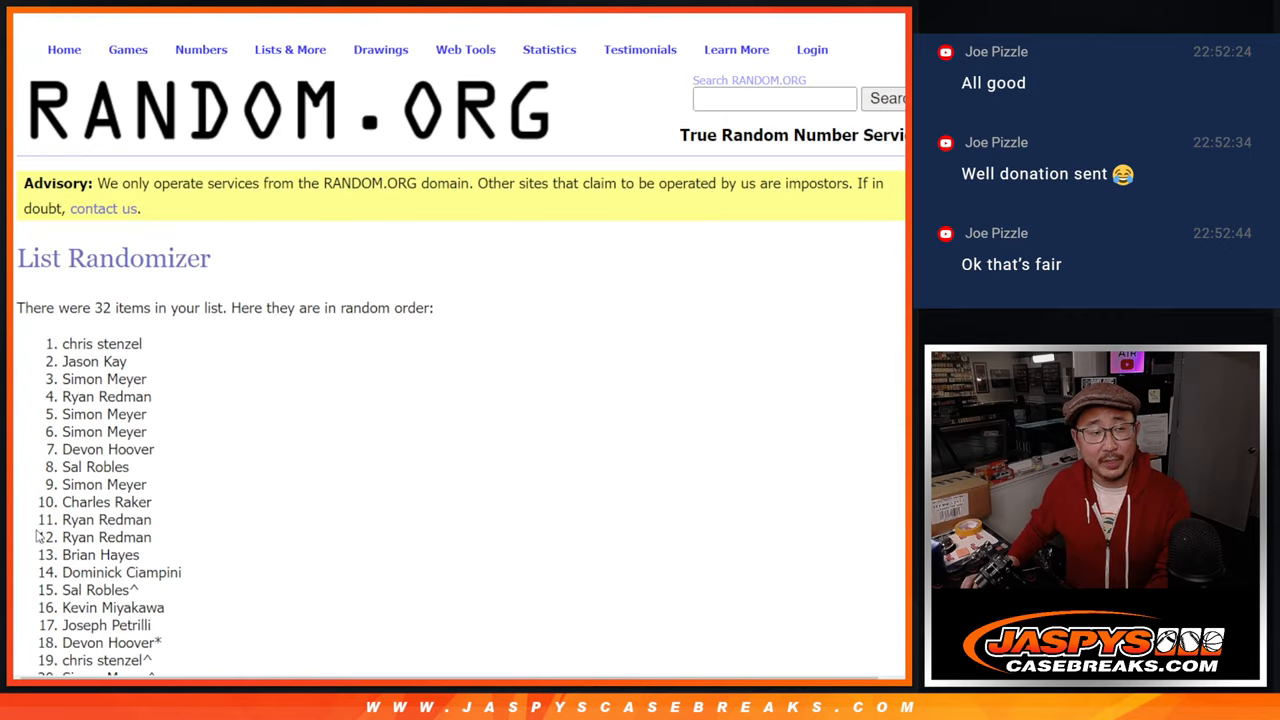
{"action": "scroll", "scroll_direction": "down", "scroll_amount": 3}
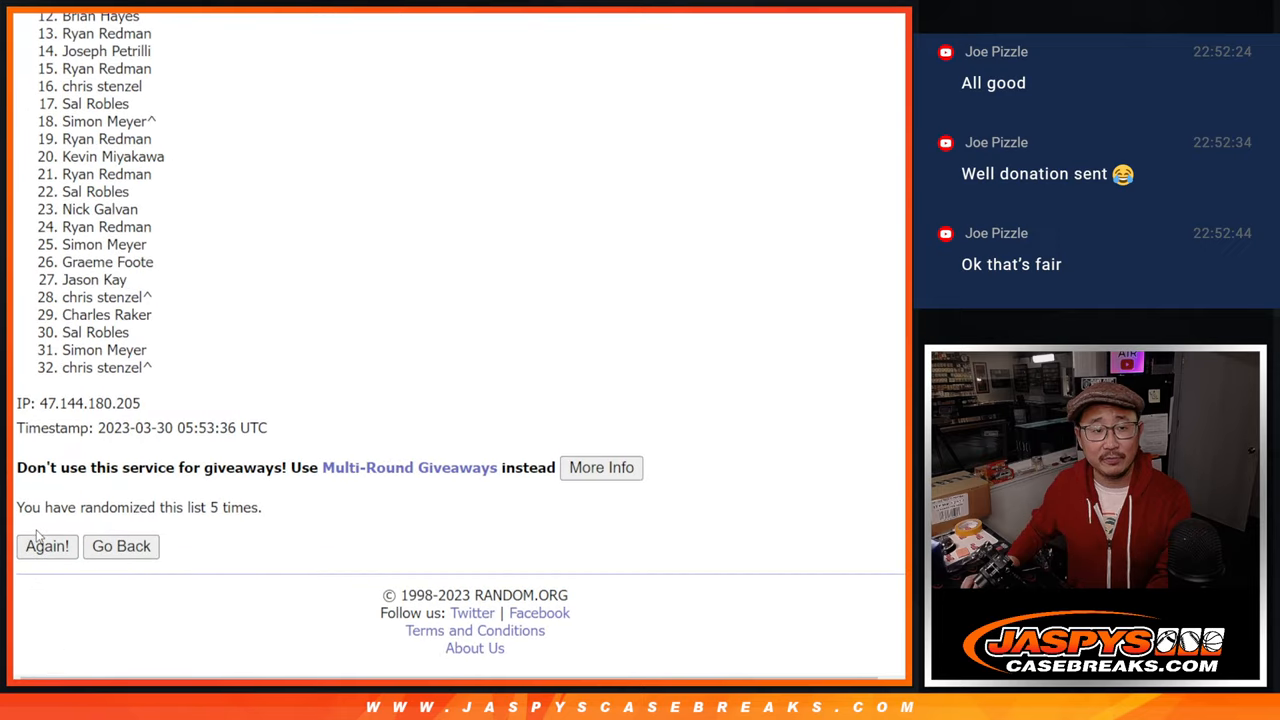
{"action": "left_click", "coordinate": [46, 546]}
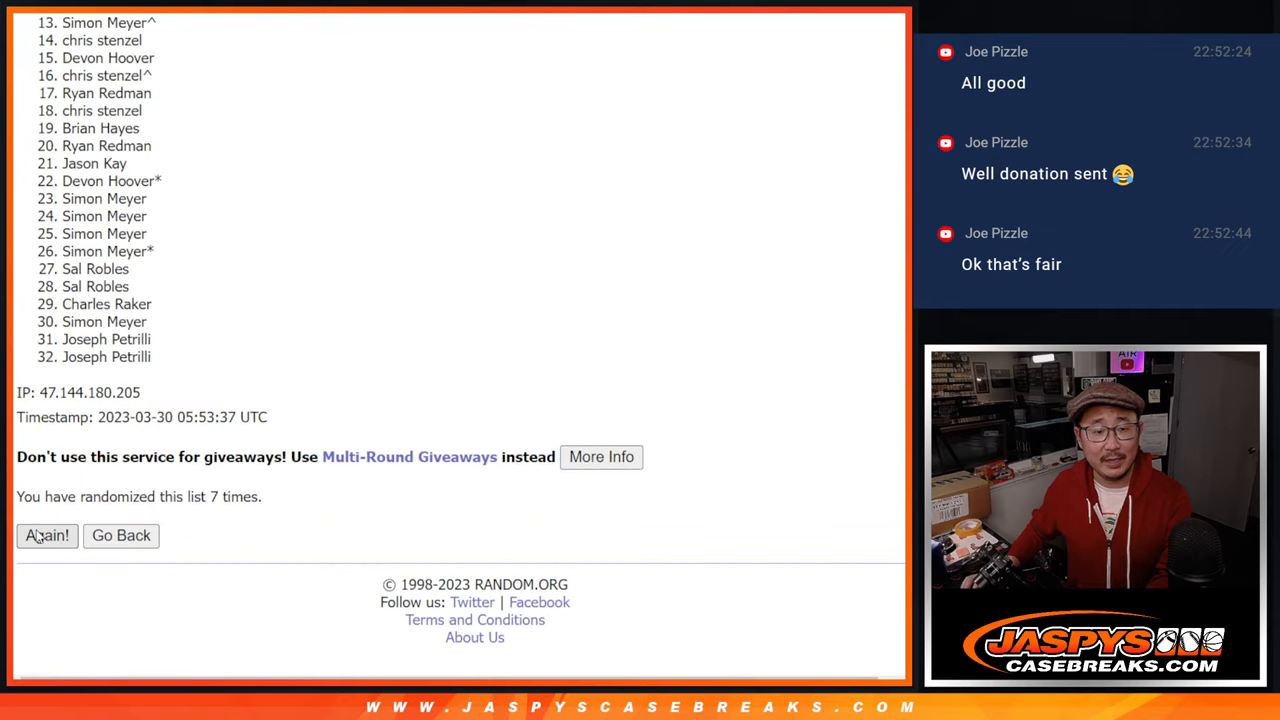
{"action": "left_click", "coordinate": [46, 536]}
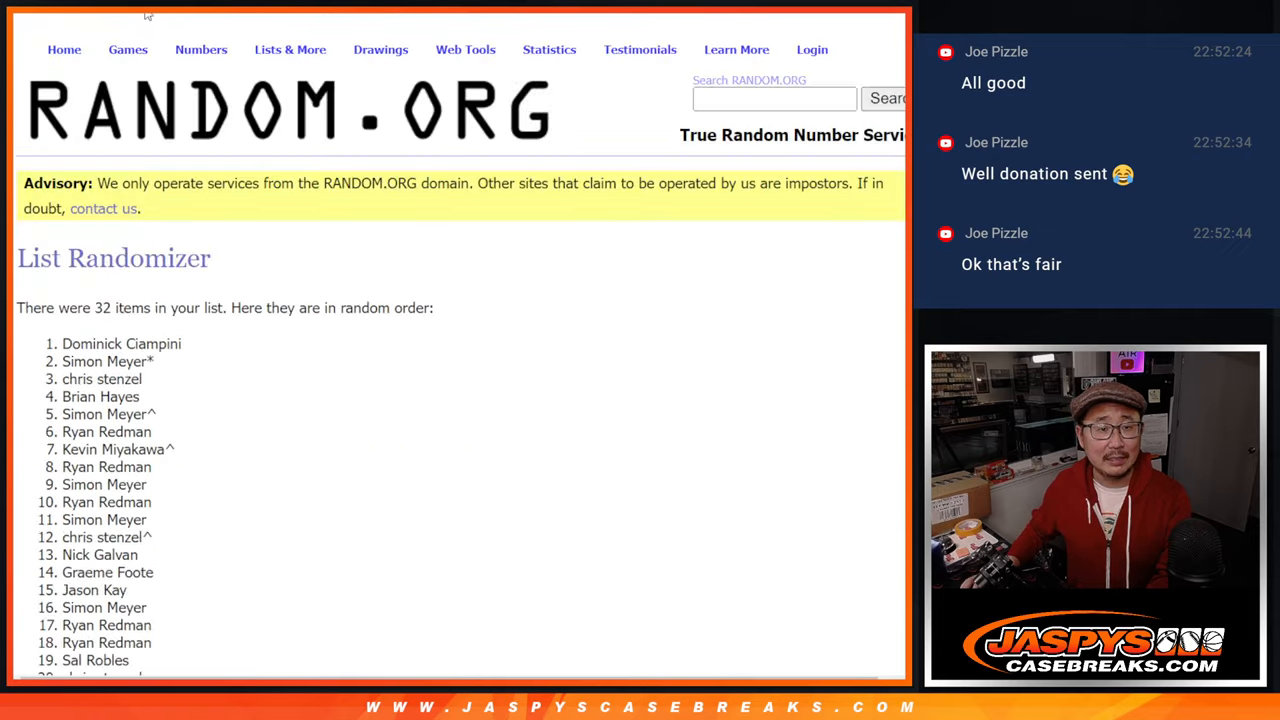
{"action": "scroll", "scroll_direction": "down", "scroll_amount": 3}
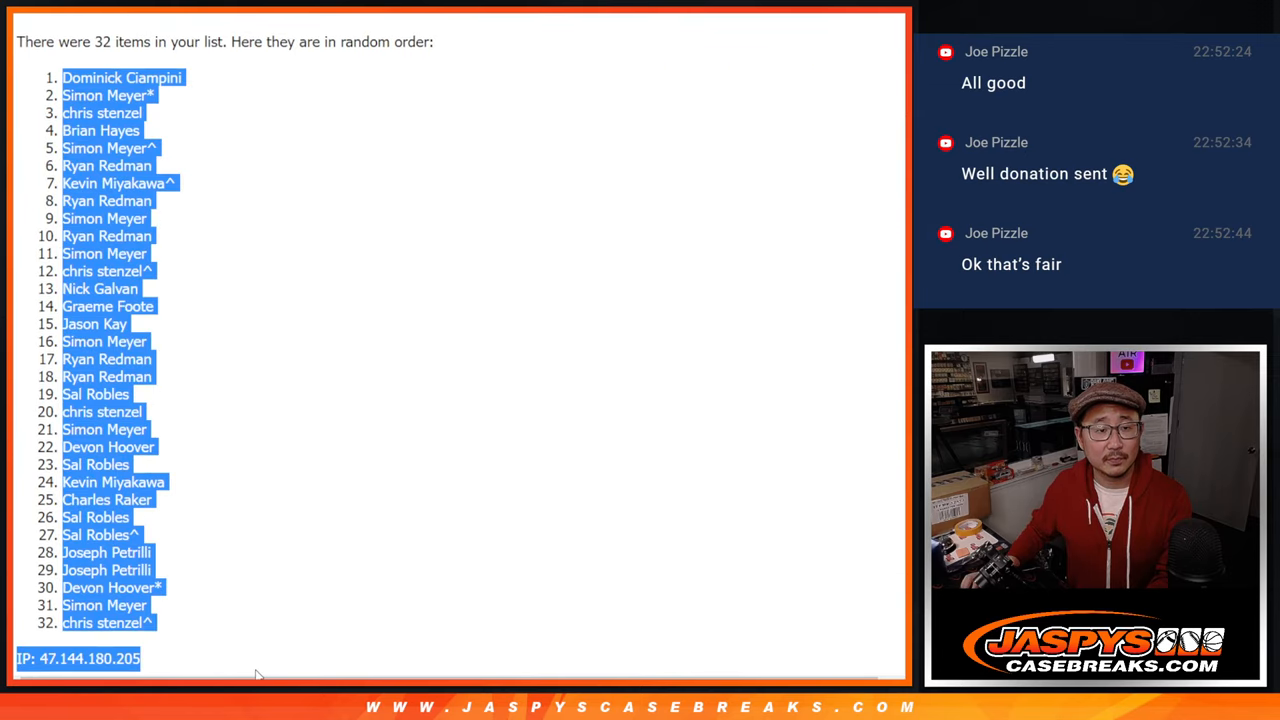
{"action": "scroll", "scroll_direction": "down", "scroll_amount": 3}
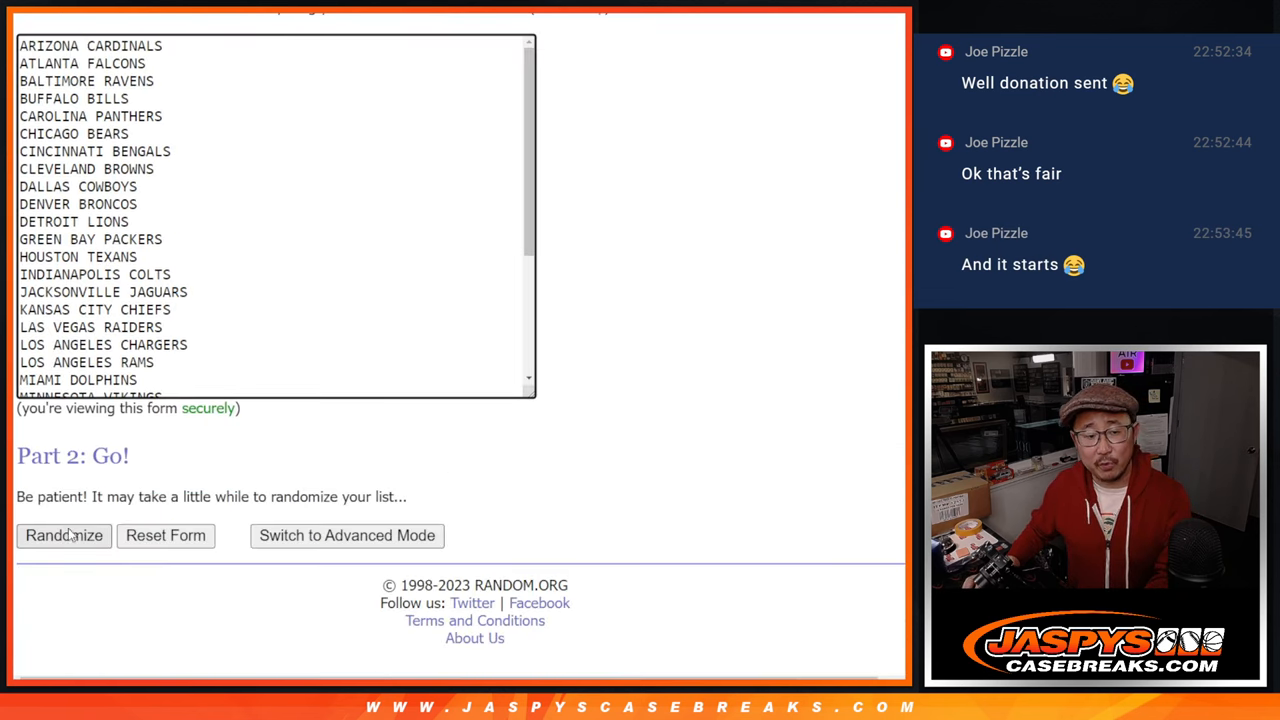
Shuffle the 32 NFL team names four times and scroll the resulting order
{"action": "left_click", "coordinate": [64, 536]}
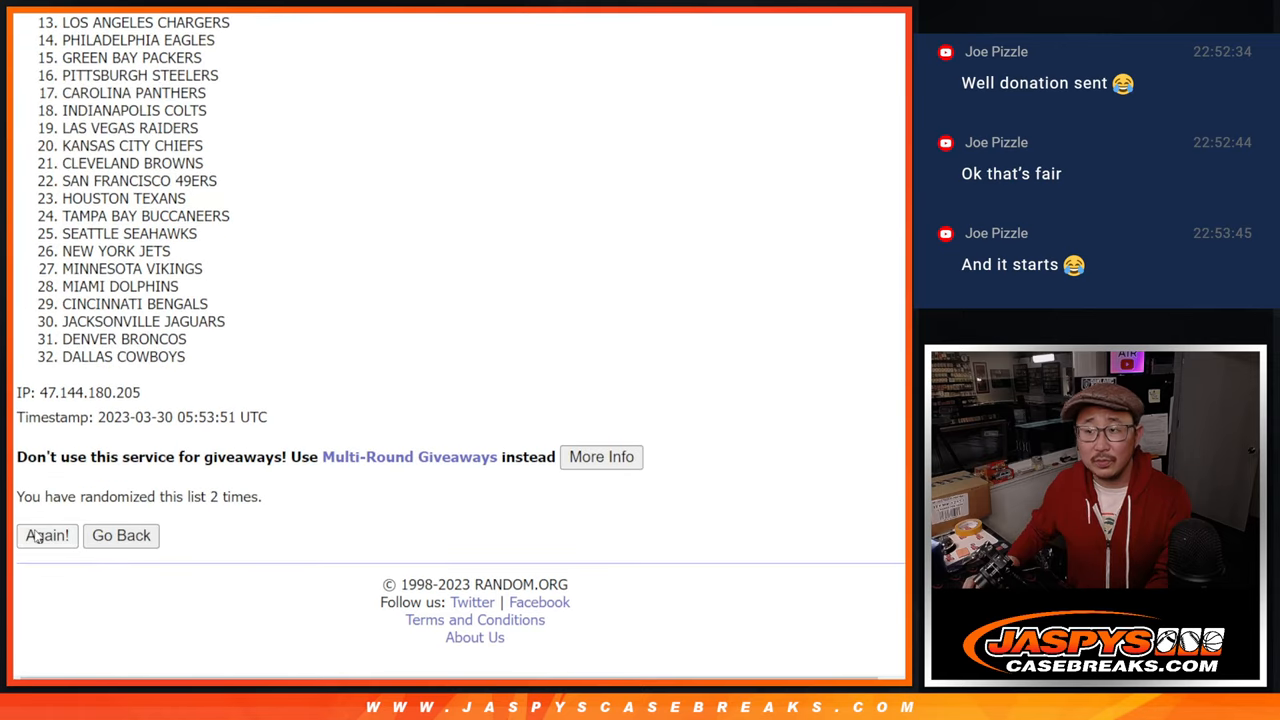
{"action": "left_click", "coordinate": [46, 536]}
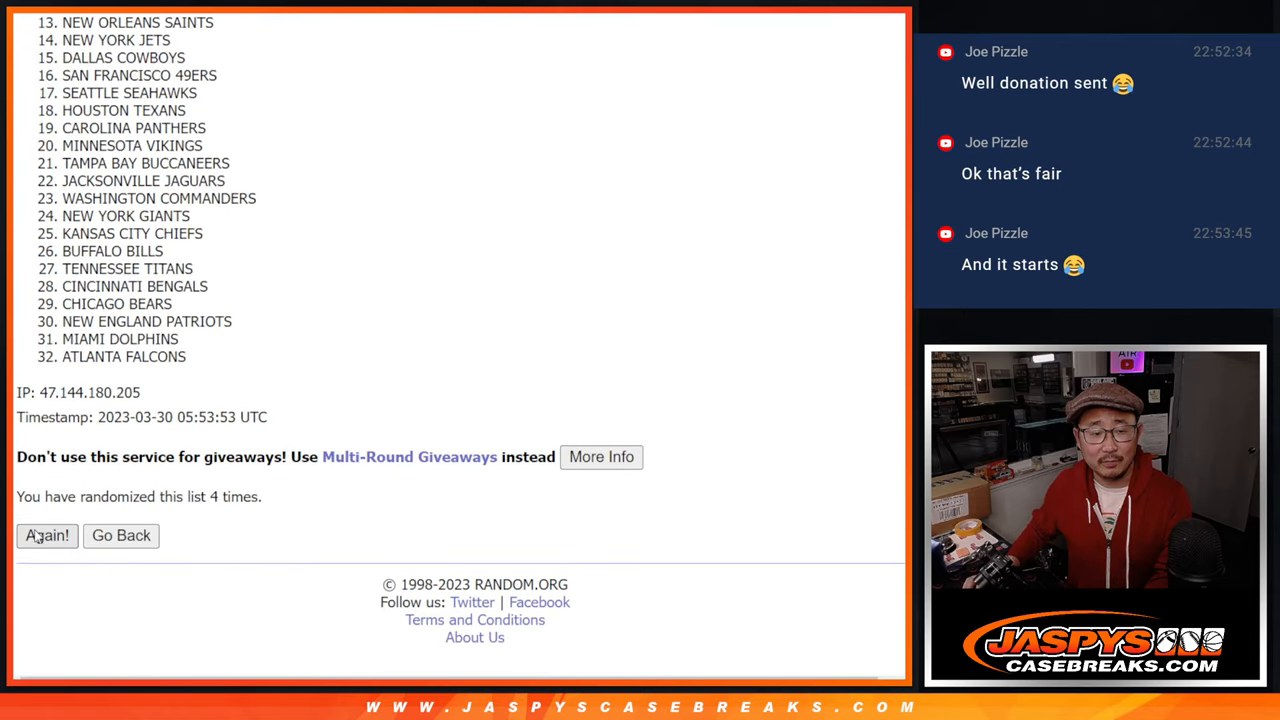
{"action": "left_click", "coordinate": [46, 536]}
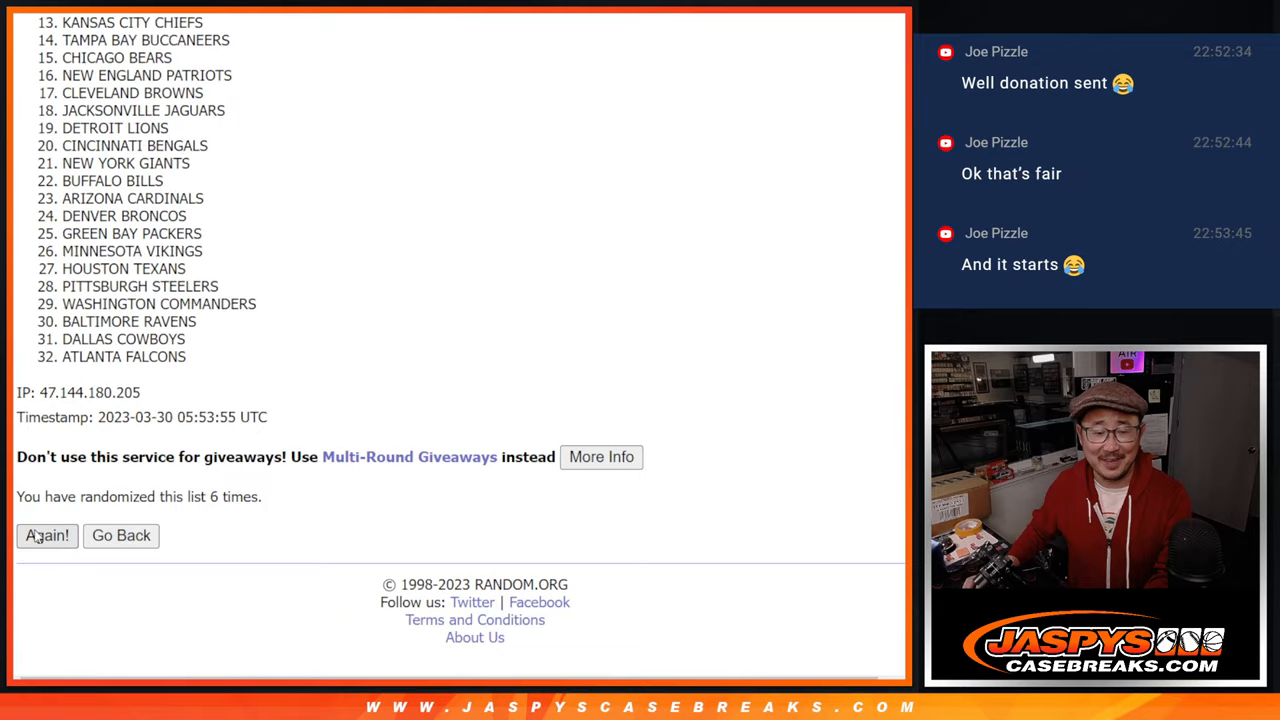
{"action": "left_click", "coordinate": [46, 536]}
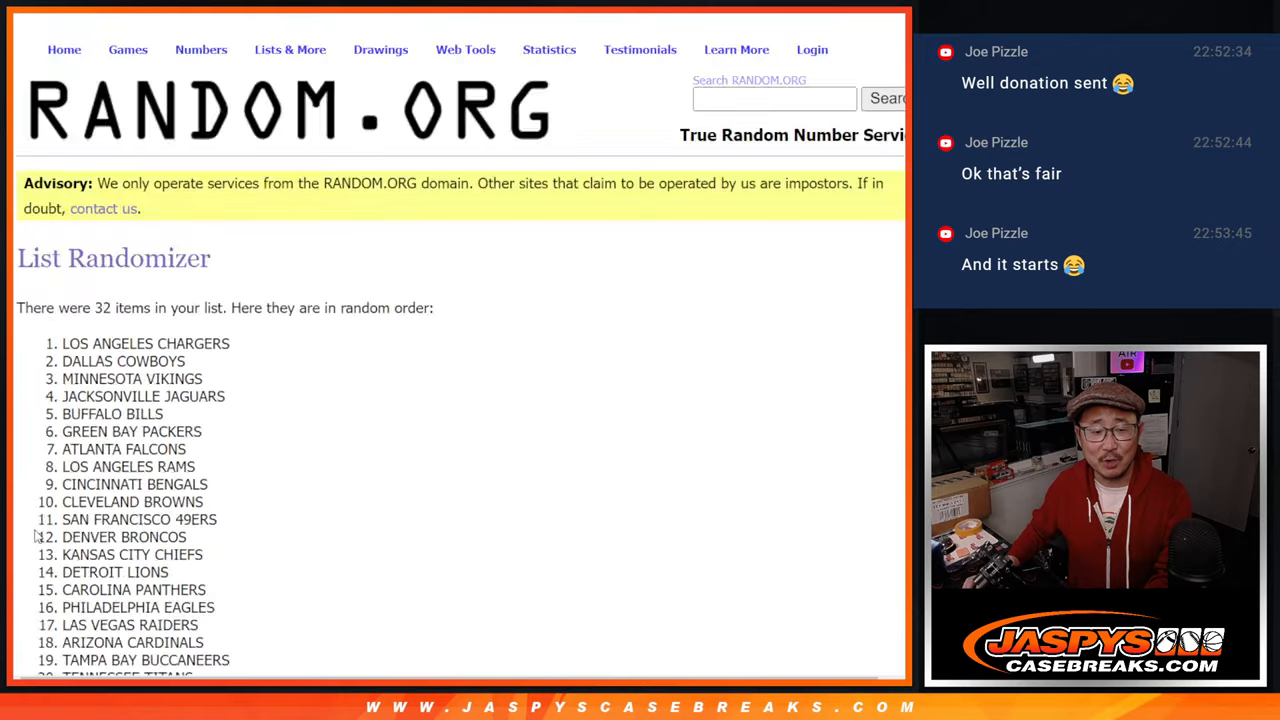
{"action": "scroll", "scroll_direction": "down", "scroll_amount": 3}
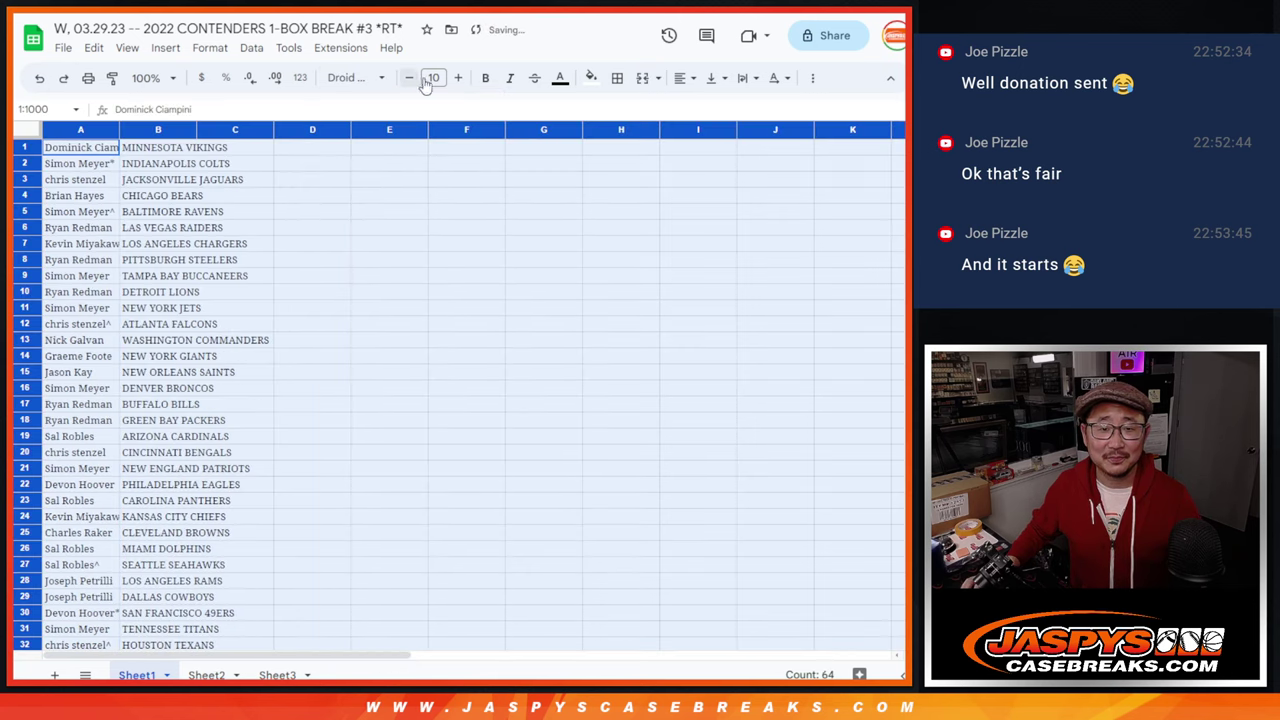
At 150% zoom, mark the Jaguars, Ravens and Steelers pairings at the top of Sheet1
{"action": "left_click", "coordinate": [170, 76]}
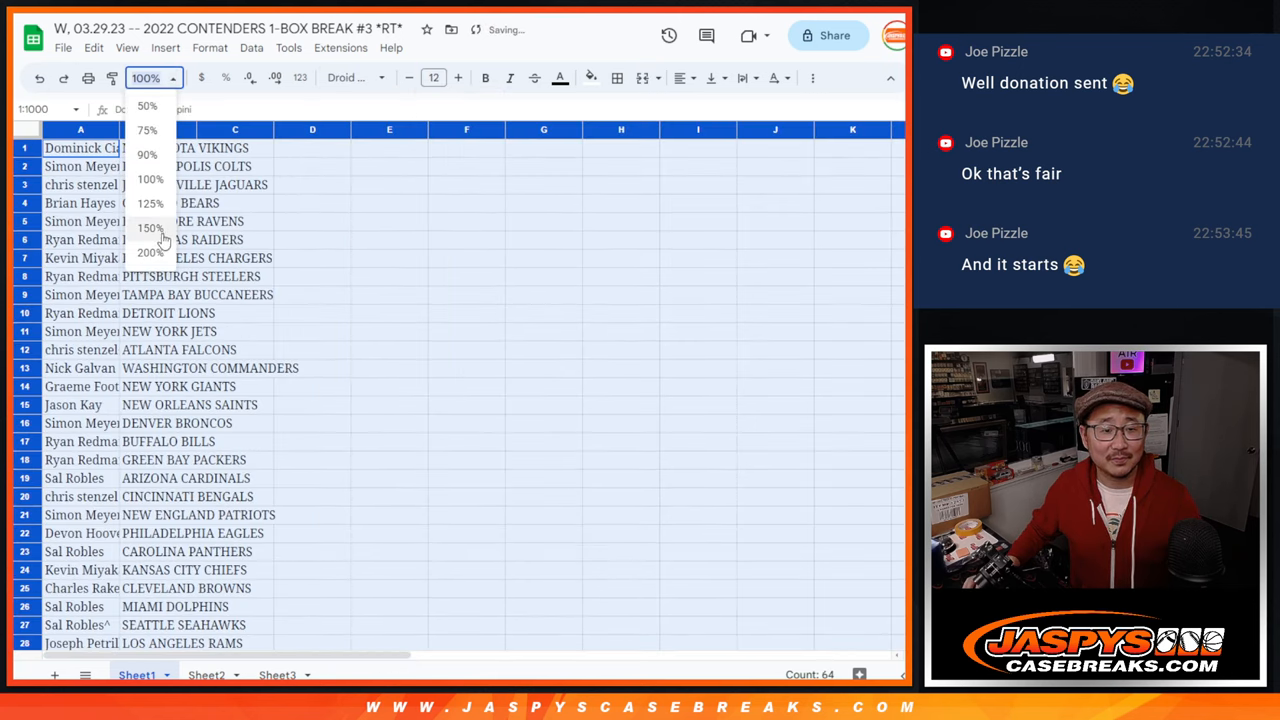
{"action": "left_click", "coordinate": [150, 228]}
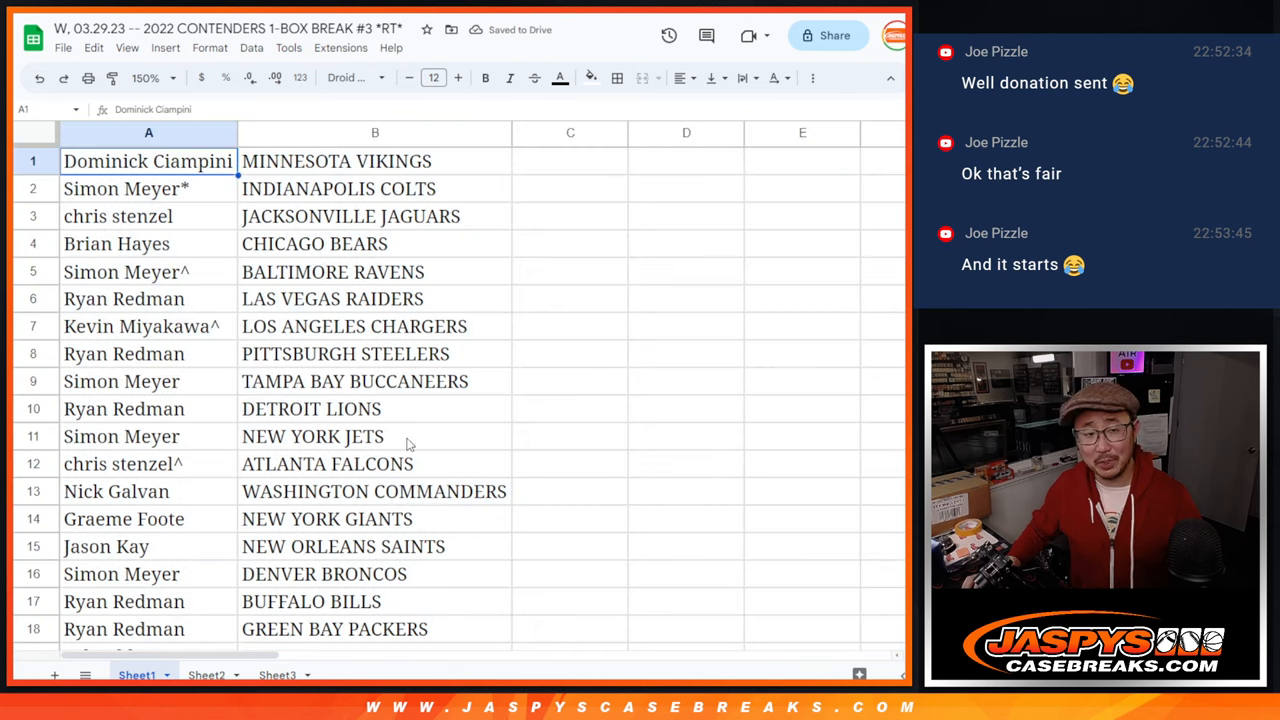
{"action": "left_click", "coordinate": [118, 216]}
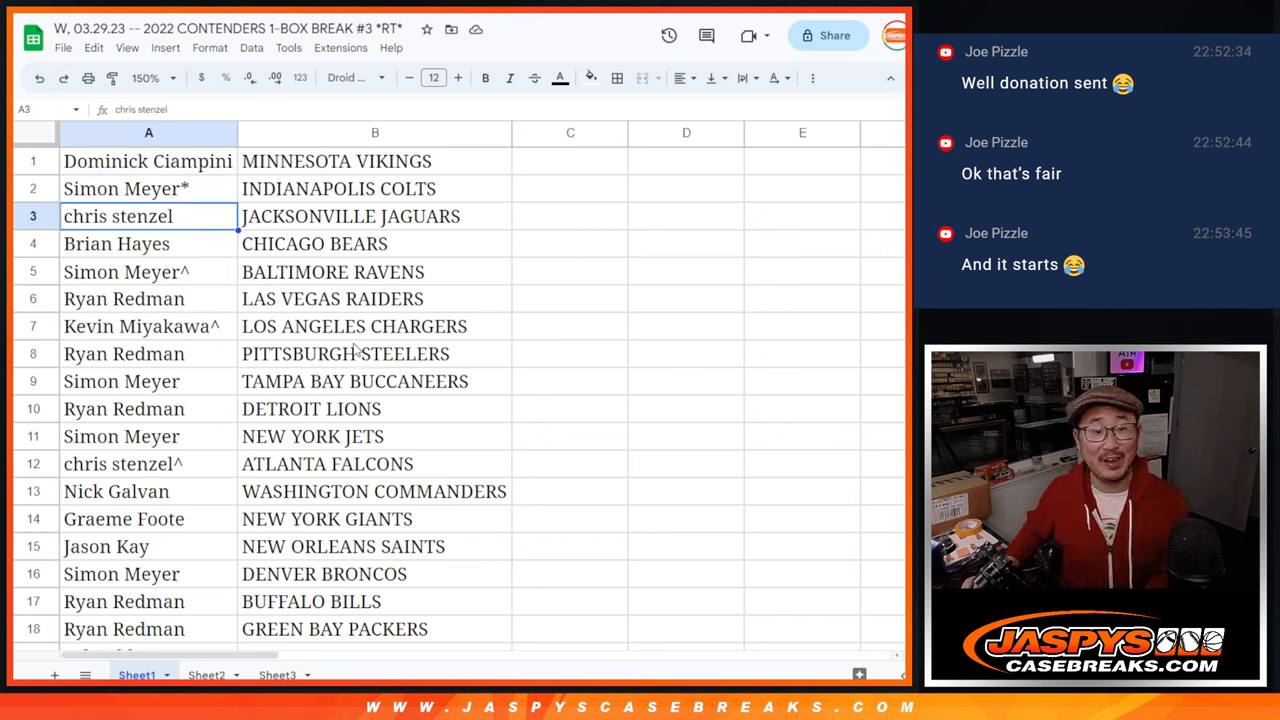
{"action": "left_click", "coordinate": [148, 272]}
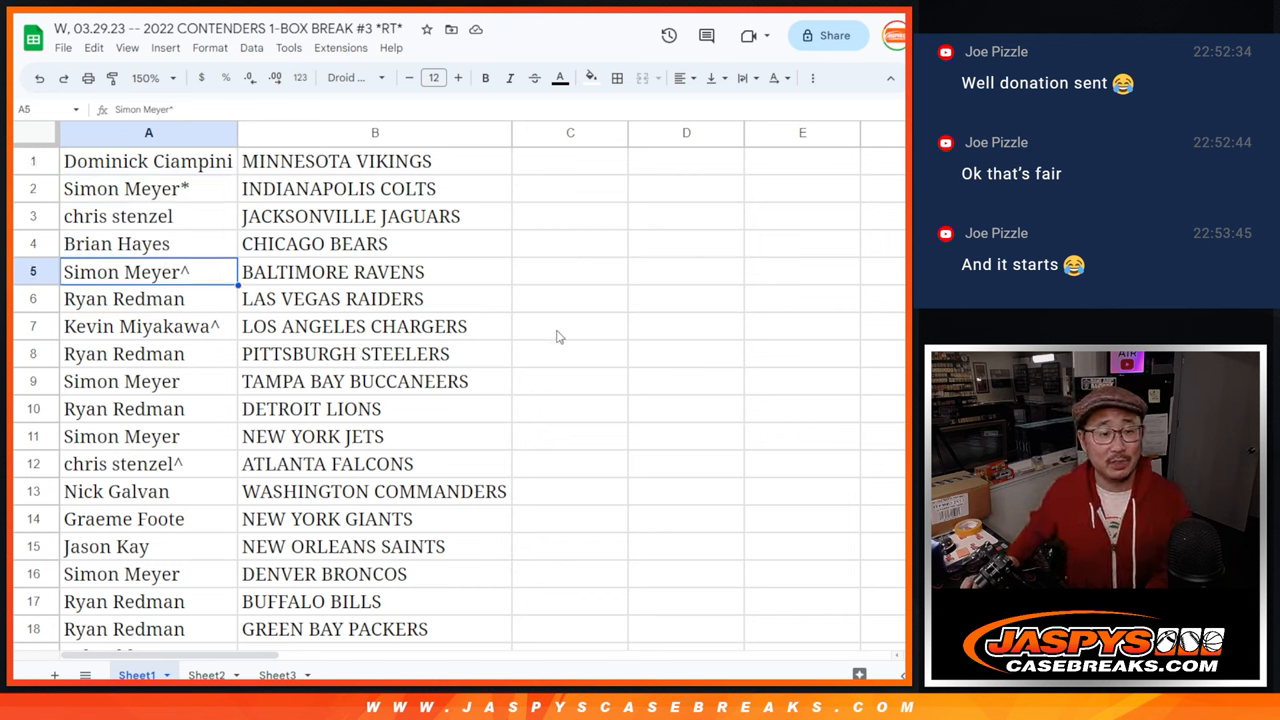
{"action": "left_click", "coordinate": [124, 352]}
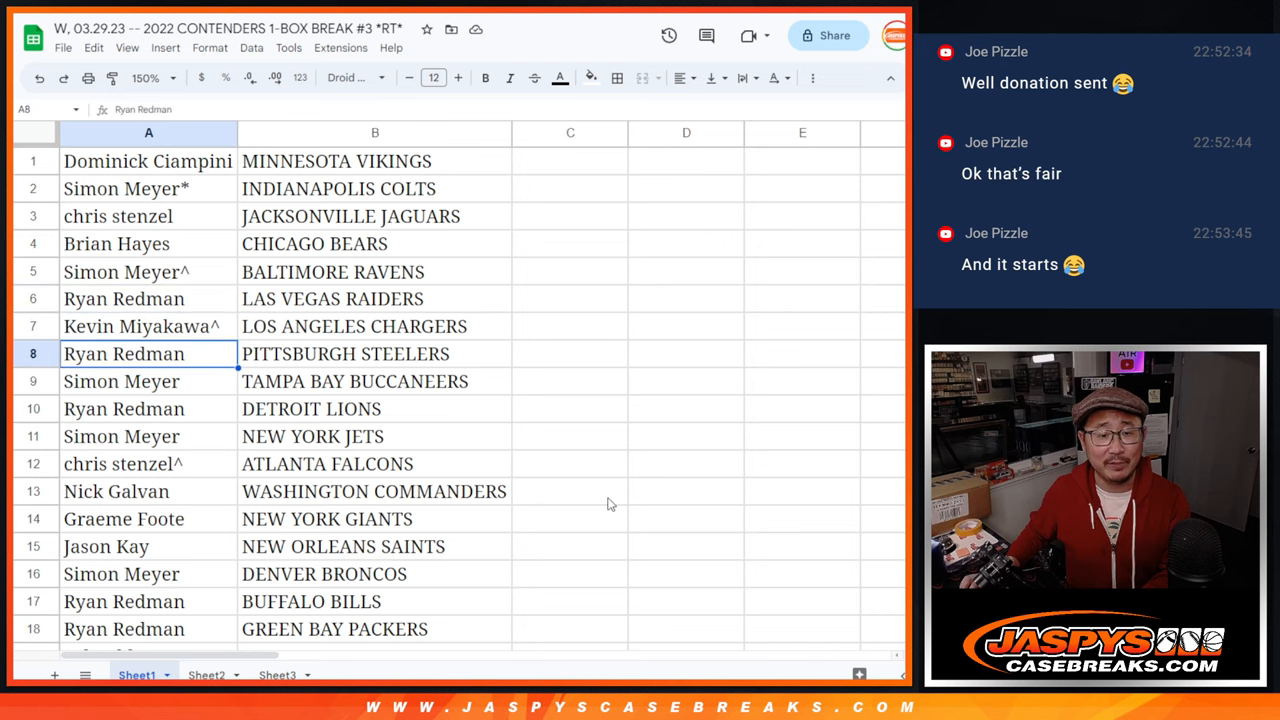
Walk down to row 32, marking the Titans and Texans pairings, then zoom back out
{"action": "scroll", "scroll_direction": "down", "scroll_amount": 3}
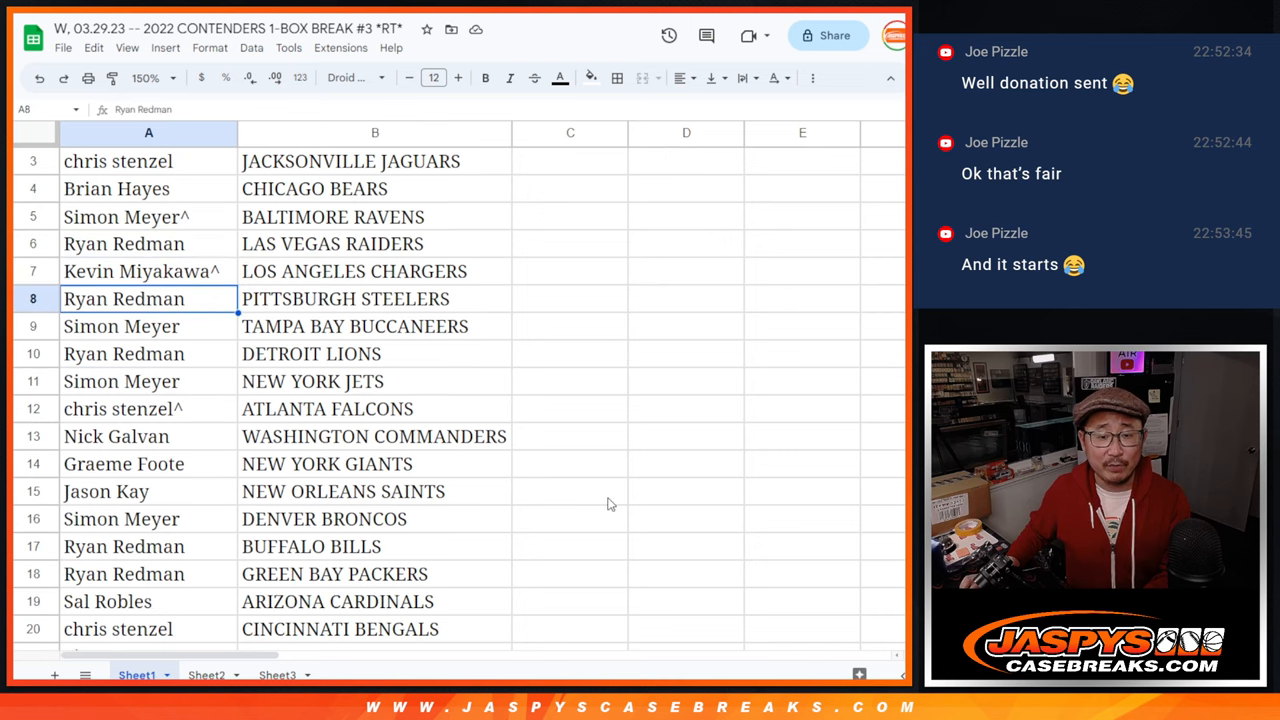
{"action": "scroll", "scroll_direction": "down", "scroll_amount": 3}
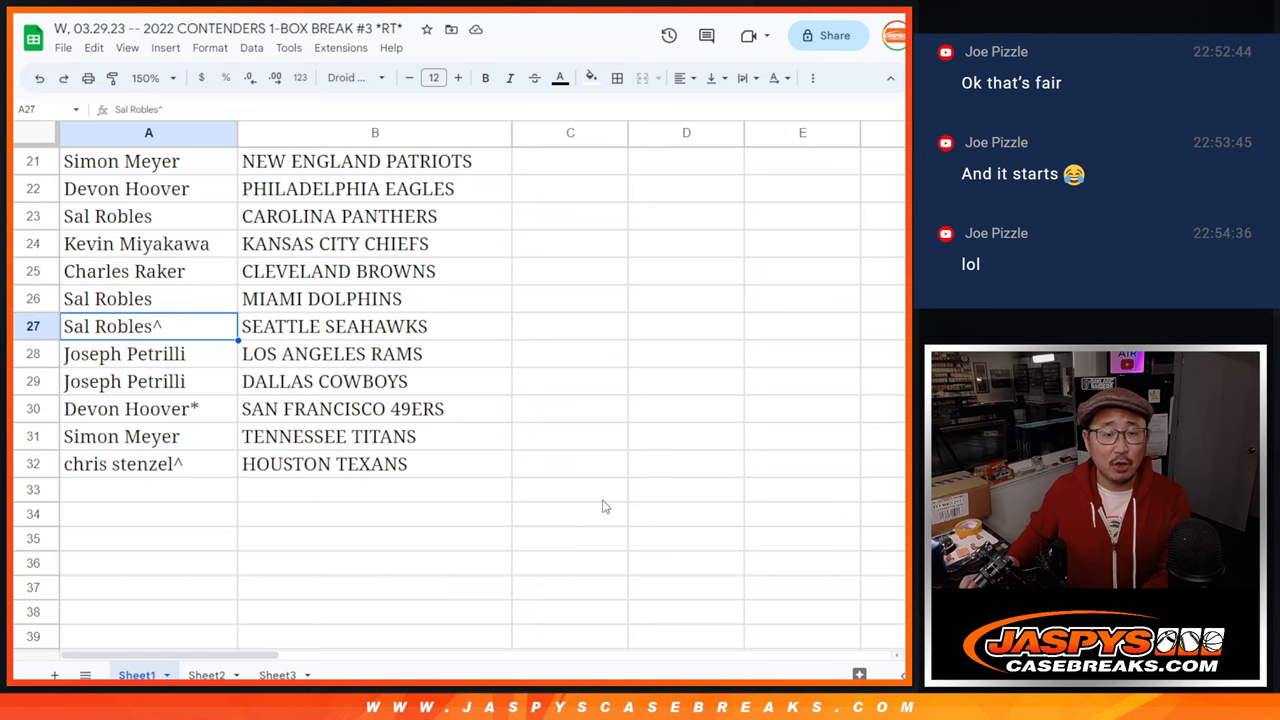
{"action": "left_click", "coordinate": [148, 380]}
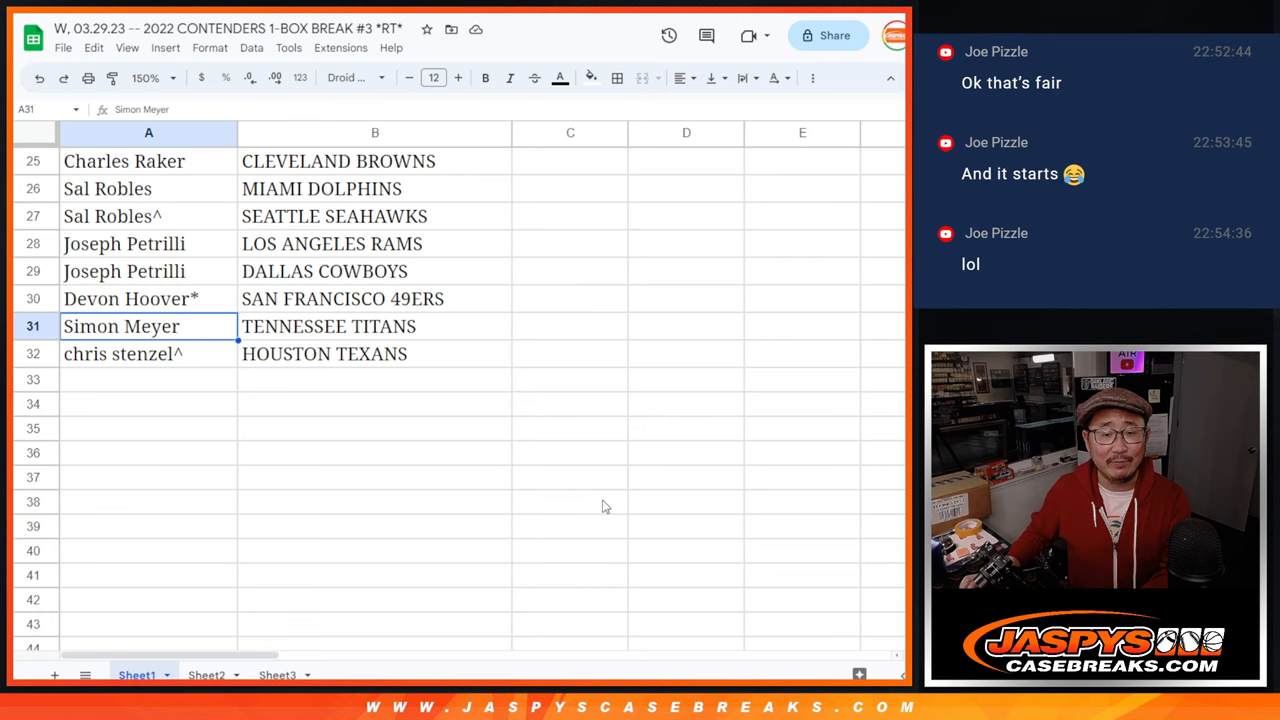
{"action": "left_click", "coordinate": [148, 352]}
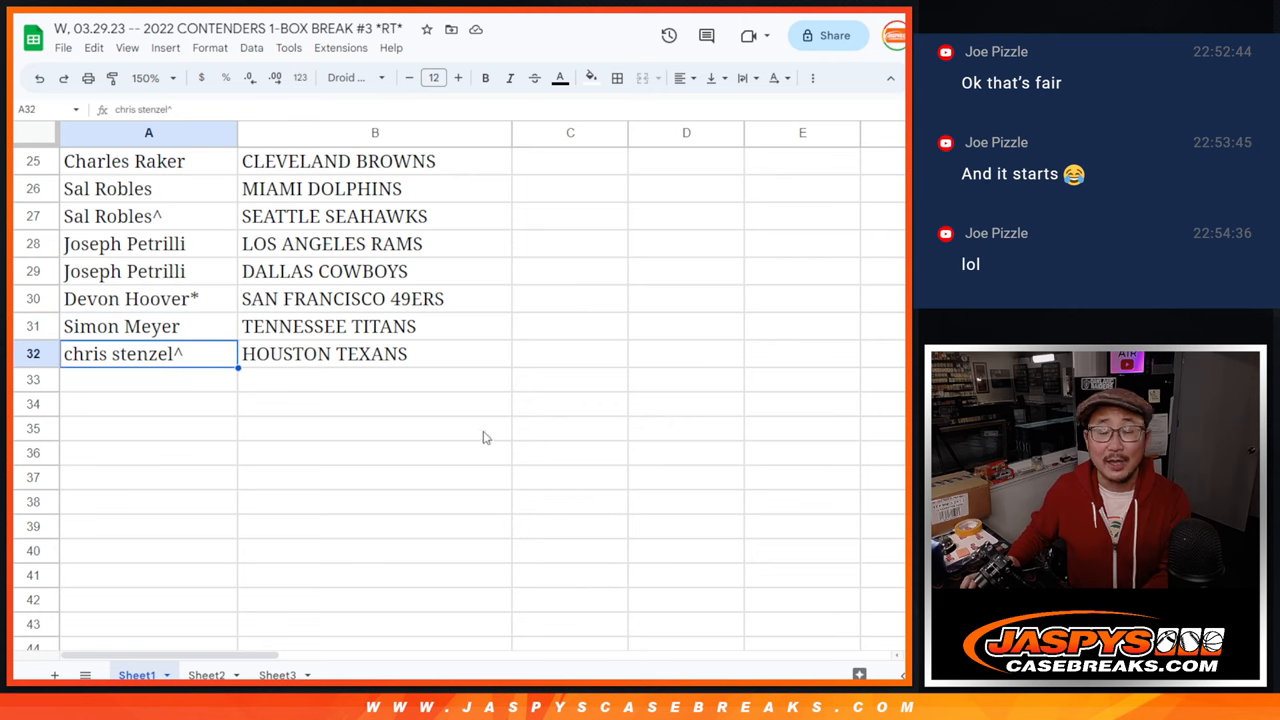
{"action": "left_click", "coordinate": [156, 78]}
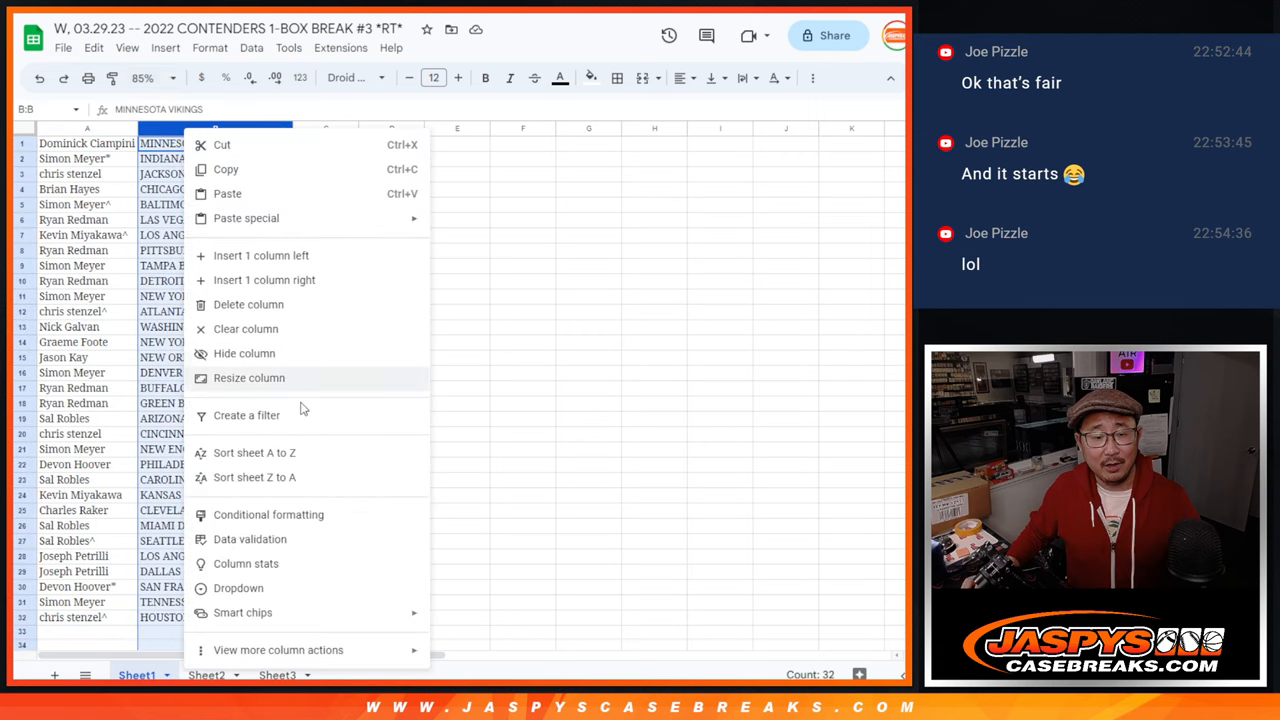
Resize the team column B on Sheet1
{"action": "left_click", "coordinate": [252, 452]}
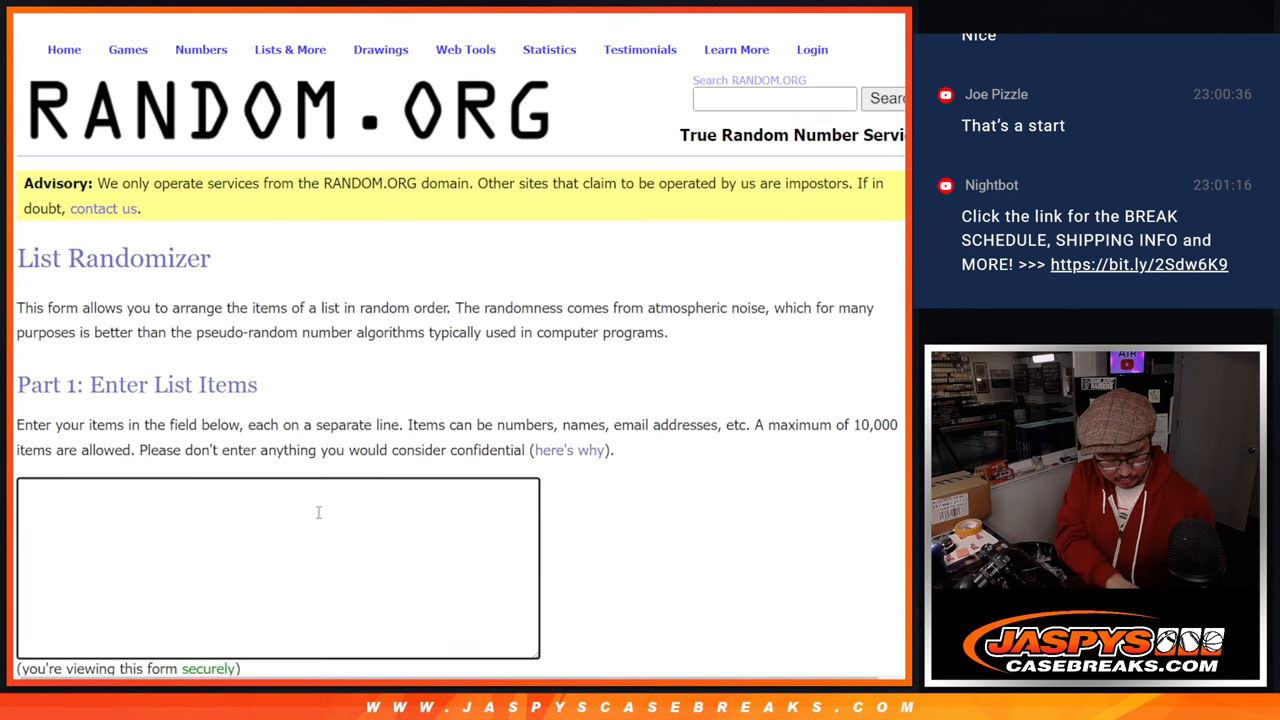
Enter LEFT and RIGHT, roll the two dice, and shuffle the LEFT/RIGHT list twice
{"action": "type", "text": "LEFT"}
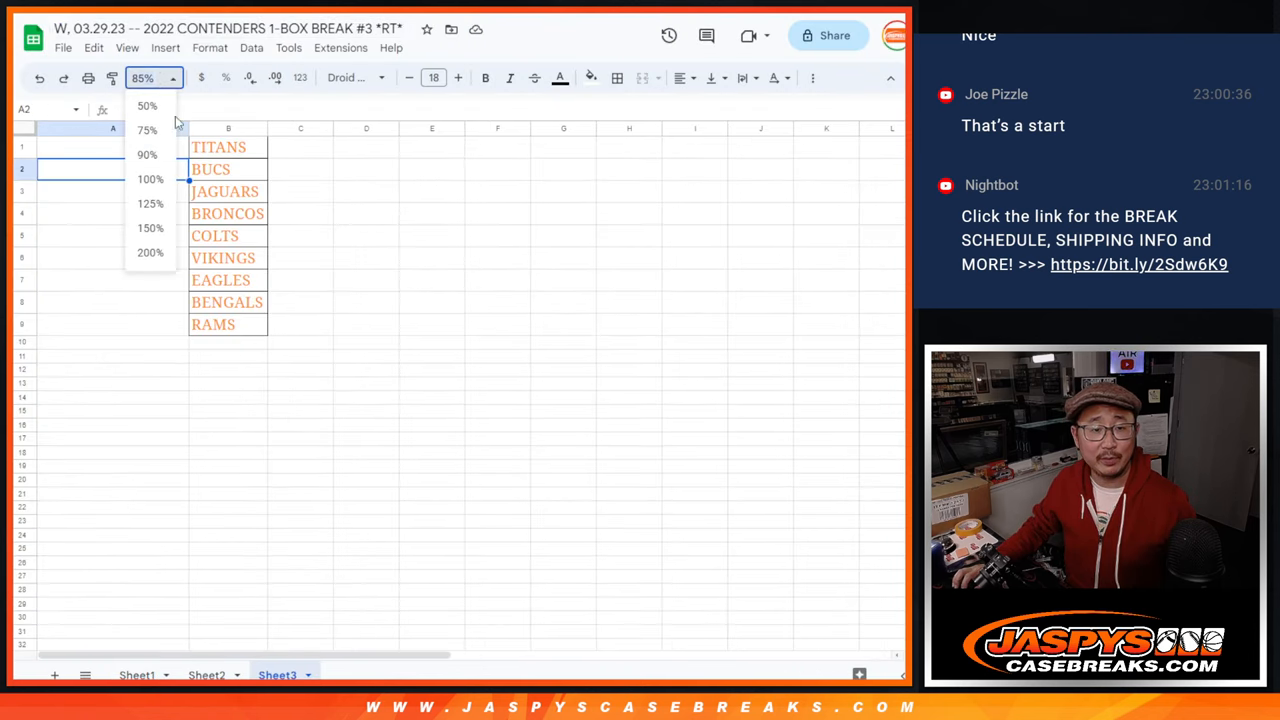
{"action": "left_click", "coordinate": [148, 228]}
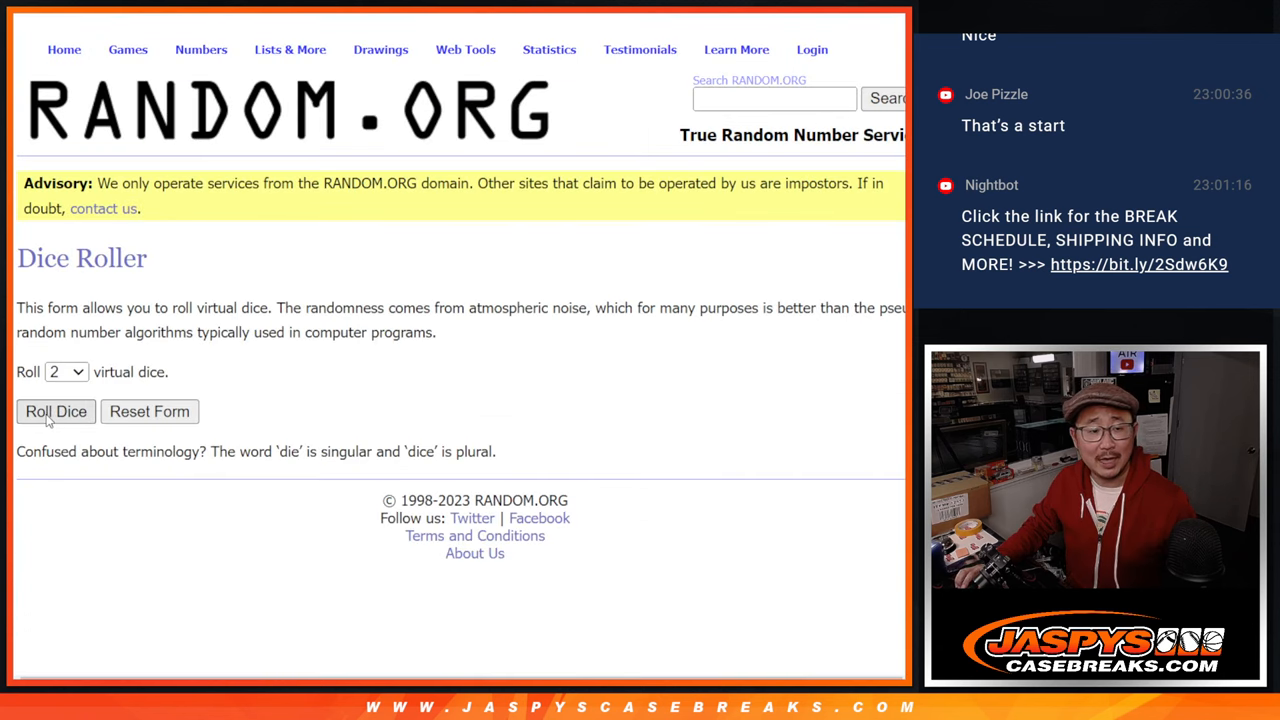
{"action": "left_click", "coordinate": [56, 412]}
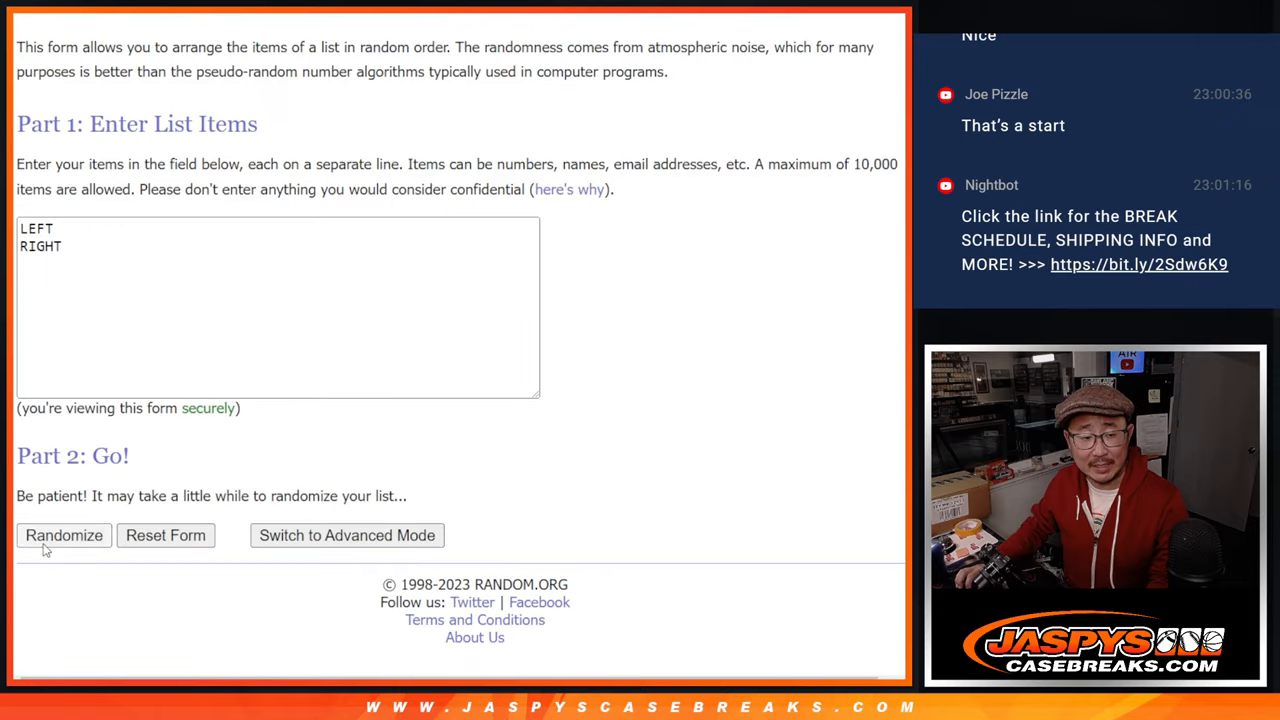
{"action": "left_click", "coordinate": [64, 536]}
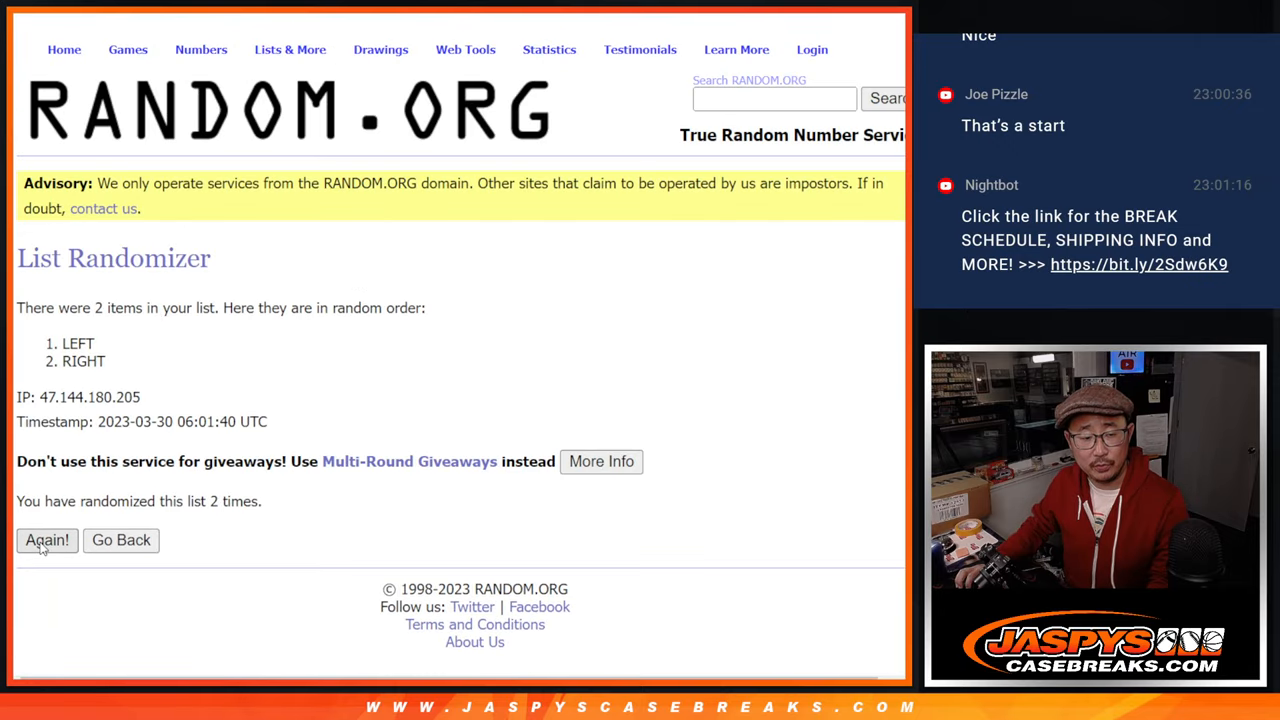
{"action": "left_click", "coordinate": [48, 540]}
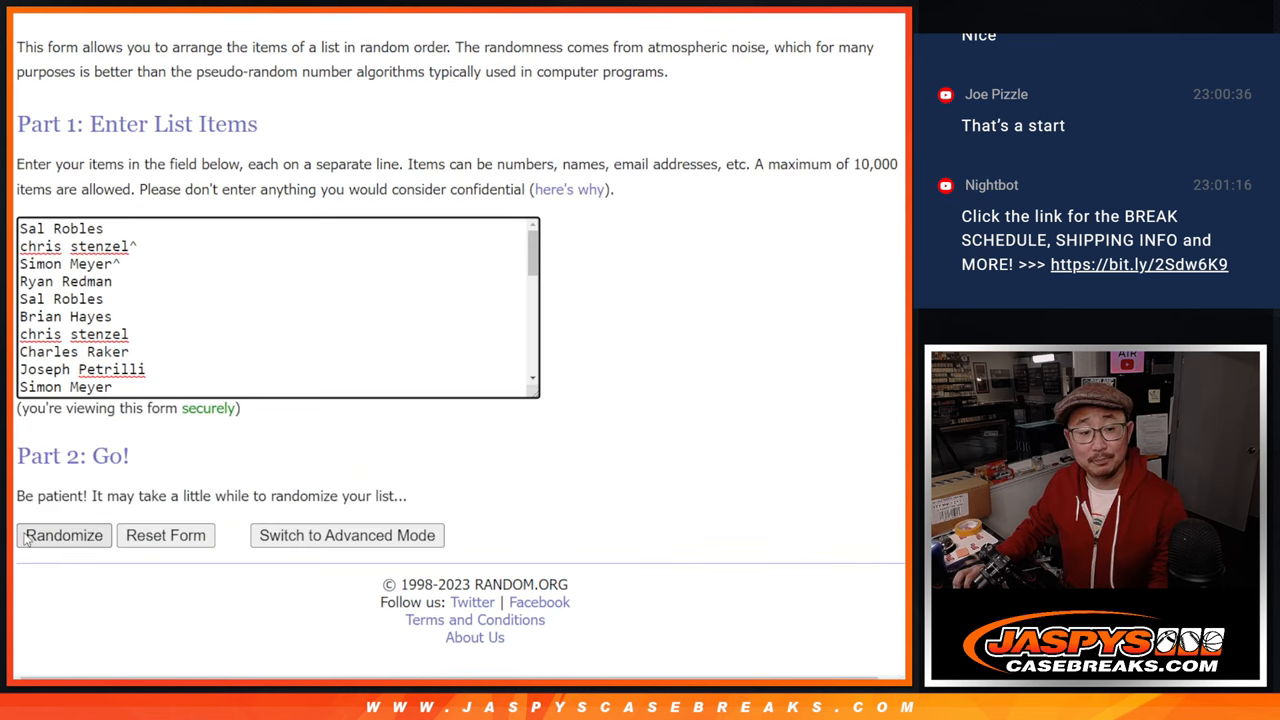
Shuffle the 32 break names again and scroll through the new order
{"action": "left_click", "coordinate": [64, 536]}
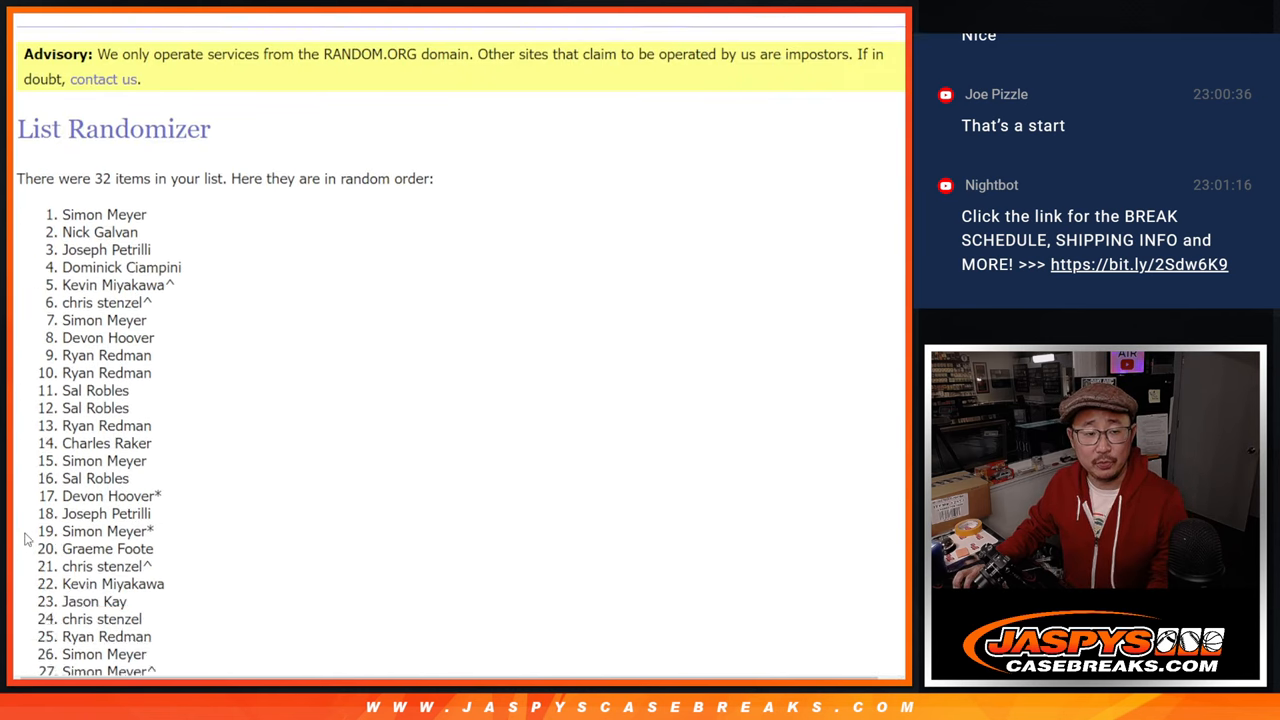
{"action": "scroll", "scroll_direction": "down", "scroll_amount": 3}
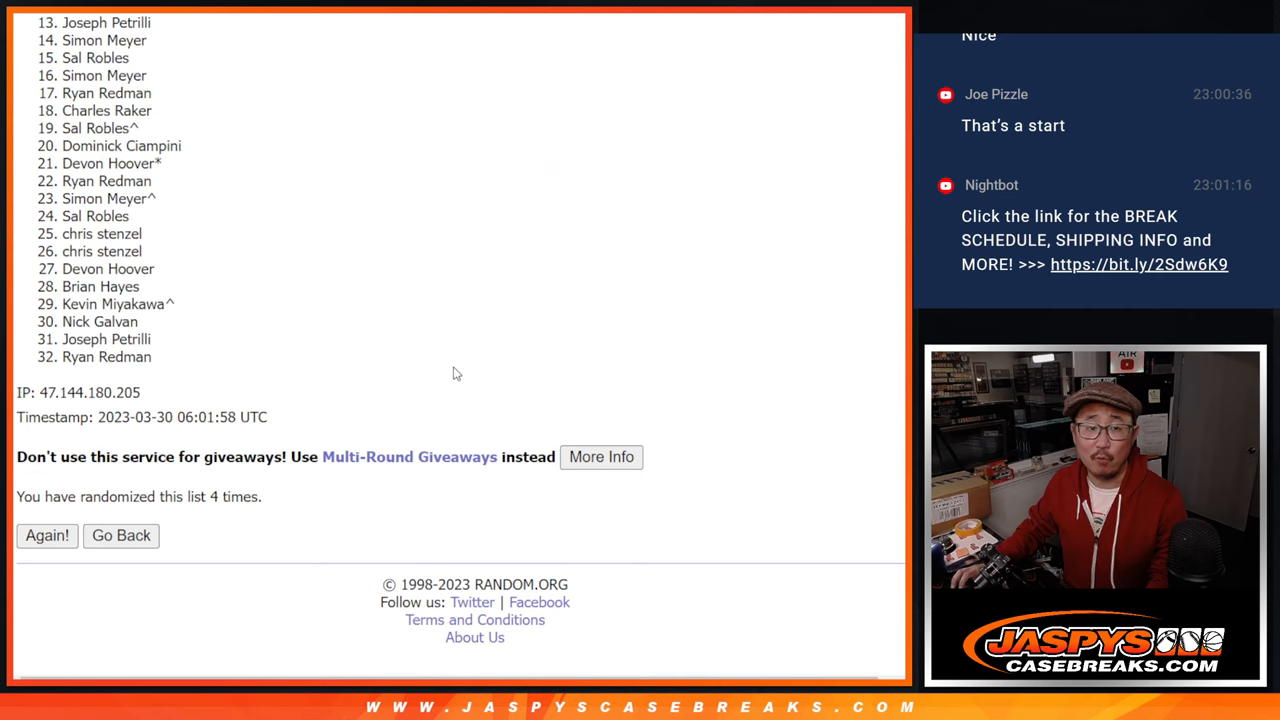
{"action": "mouse_move", "coordinate": [874, 368]}
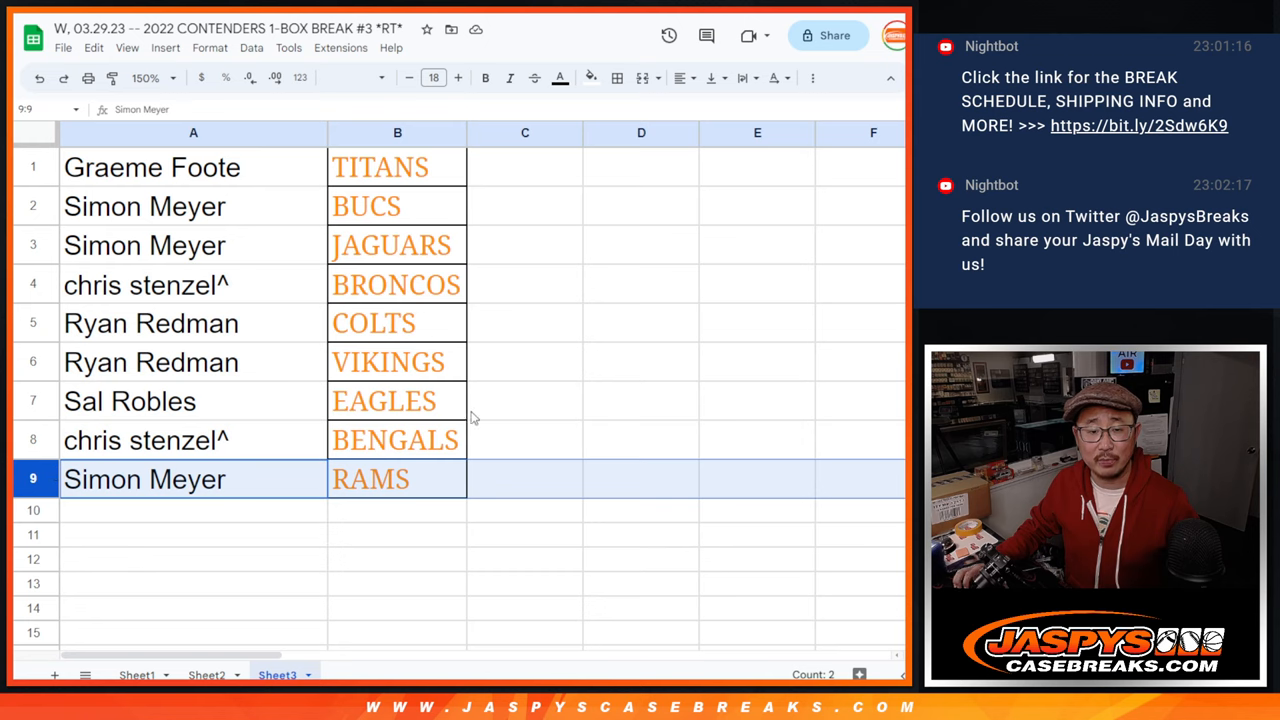
{"action": "left_click", "coordinate": [192, 168]}
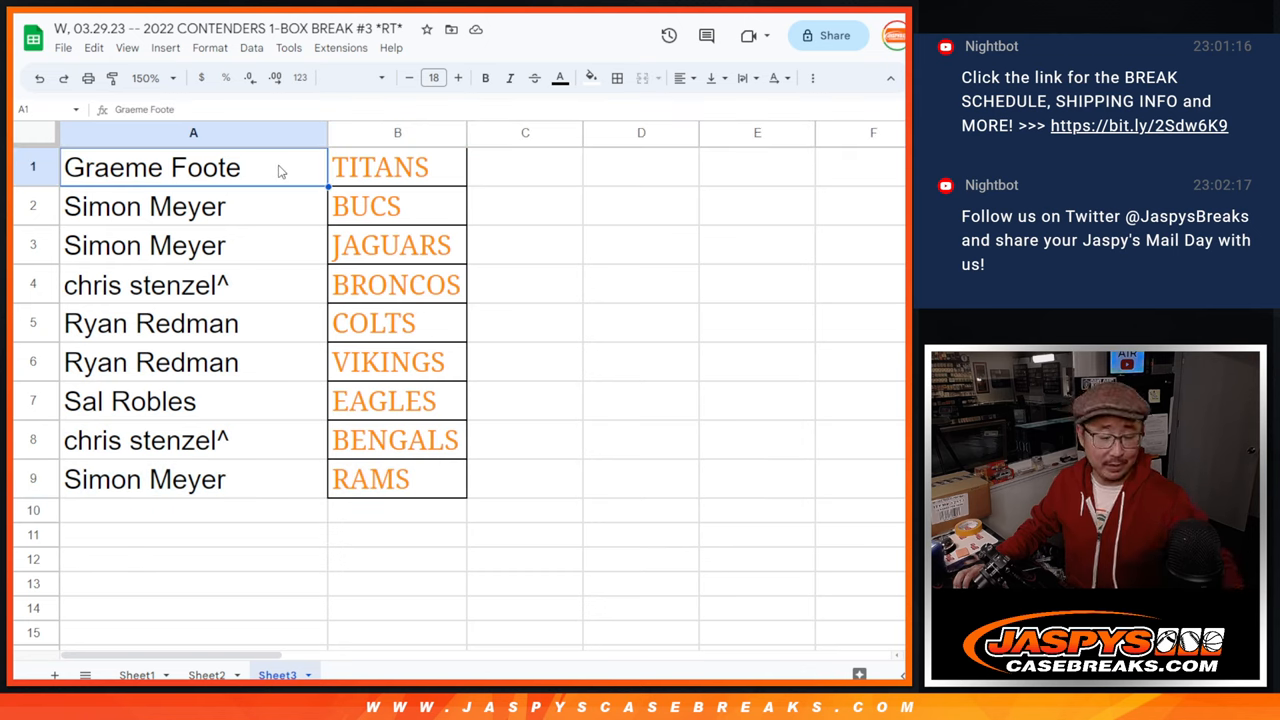